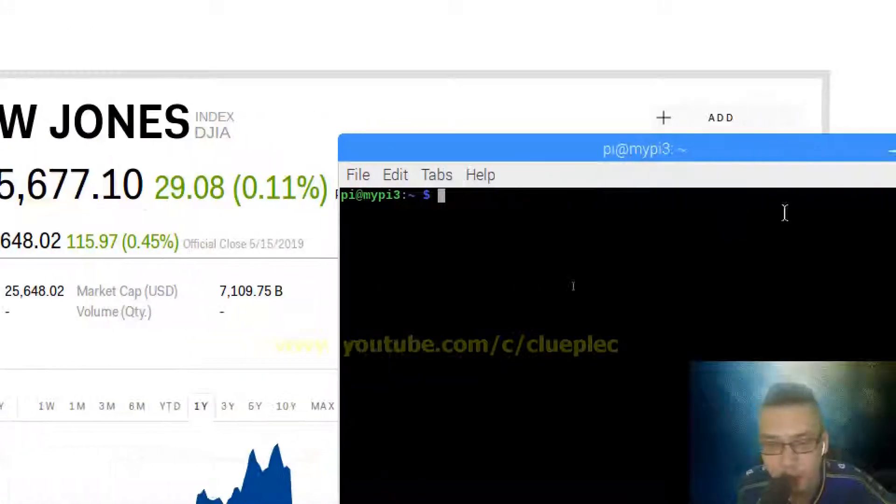
Activate the test372 virtual environment and launch IDLE with 'python -m idlelib.idle'.
type("source")
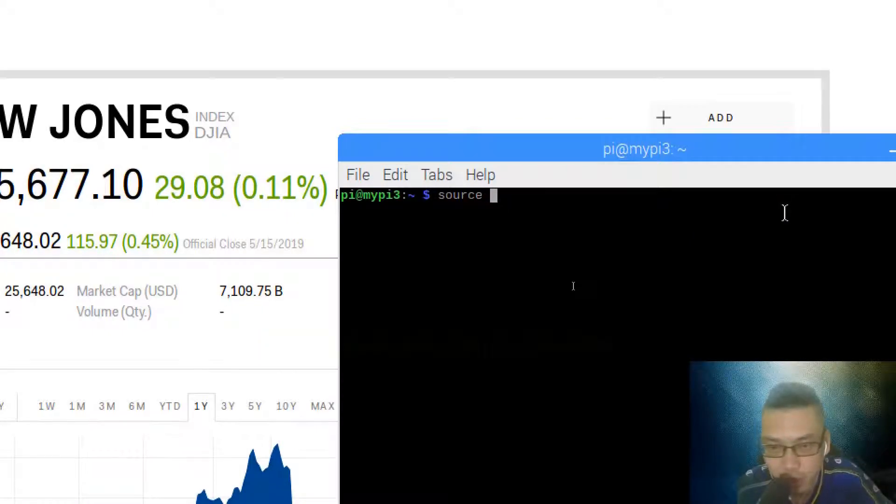
type("test372")
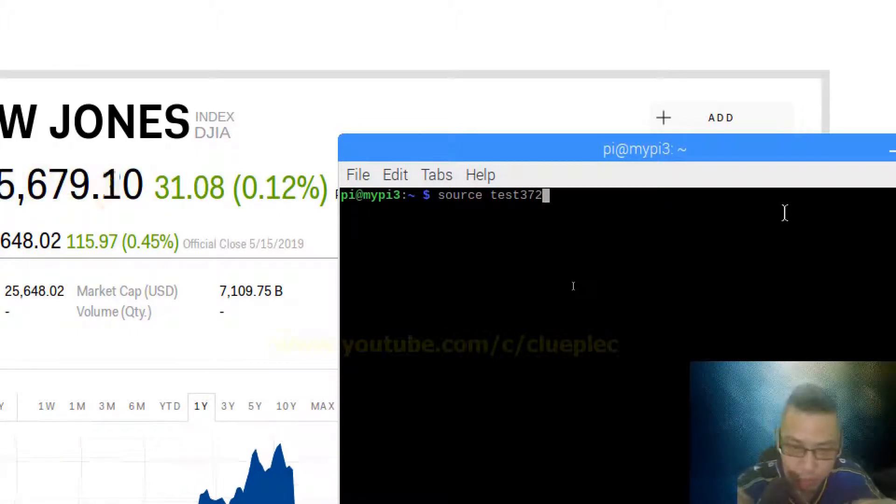
type("/")
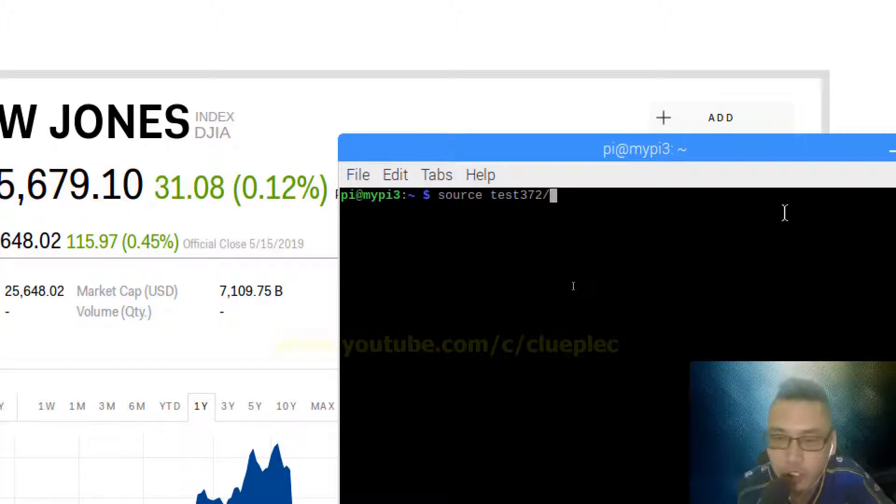
type("bin/activate")
type("python -m i")
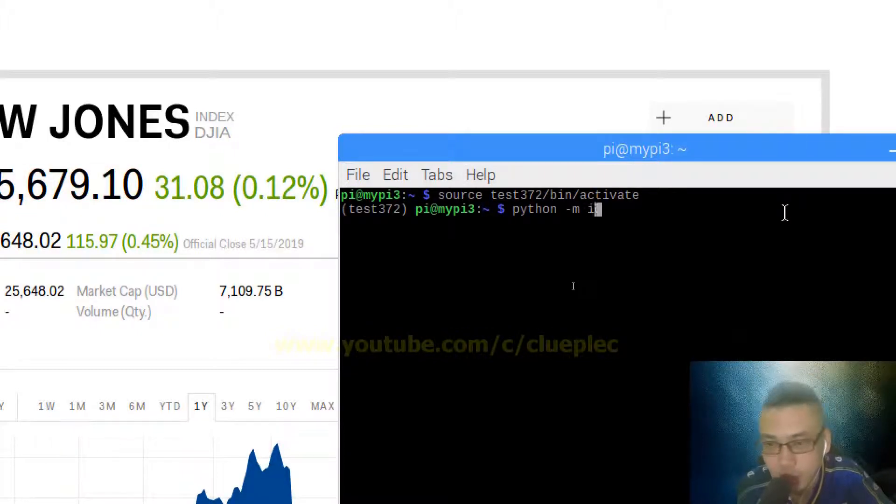
type("dlelib.idle")
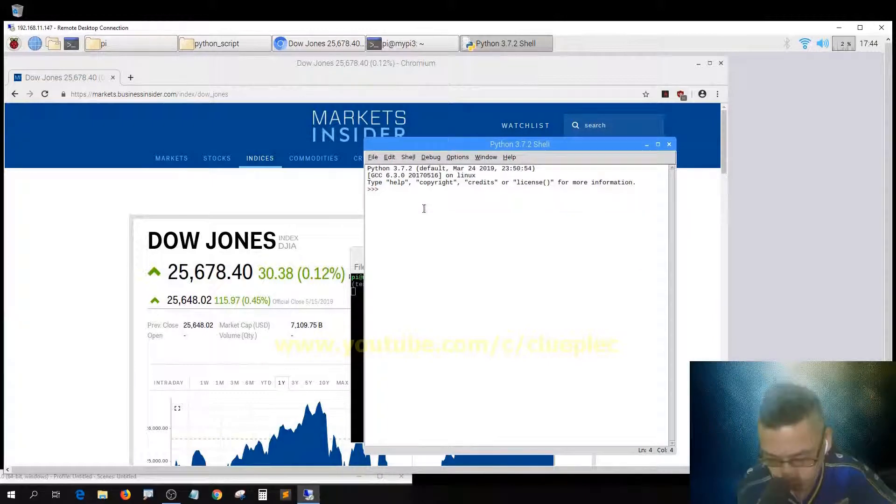
Create a new file and save it as example.py in Desktop/python_script.
key("ctrl+n")
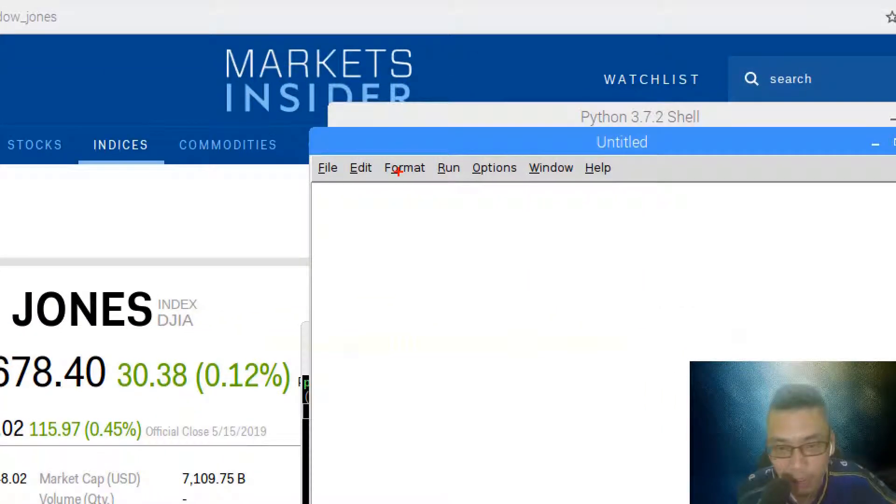
key("ctrl+s")
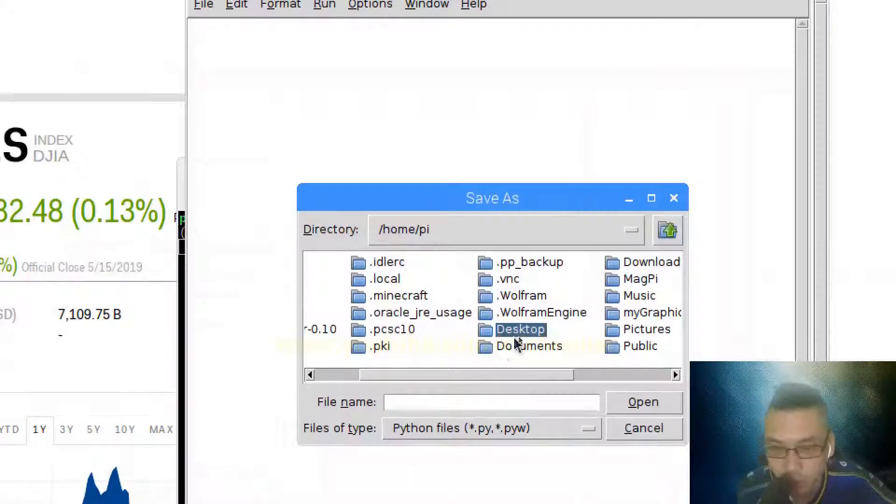
double_click(521, 329)
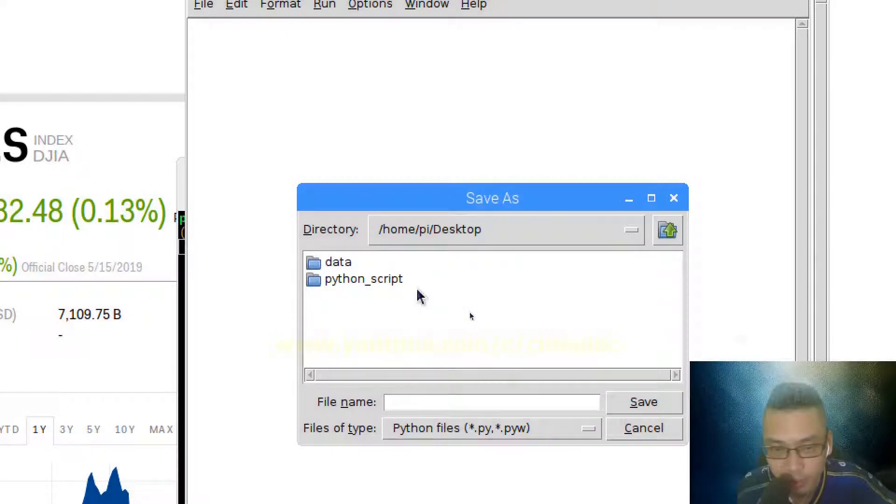
left_click(364, 278)
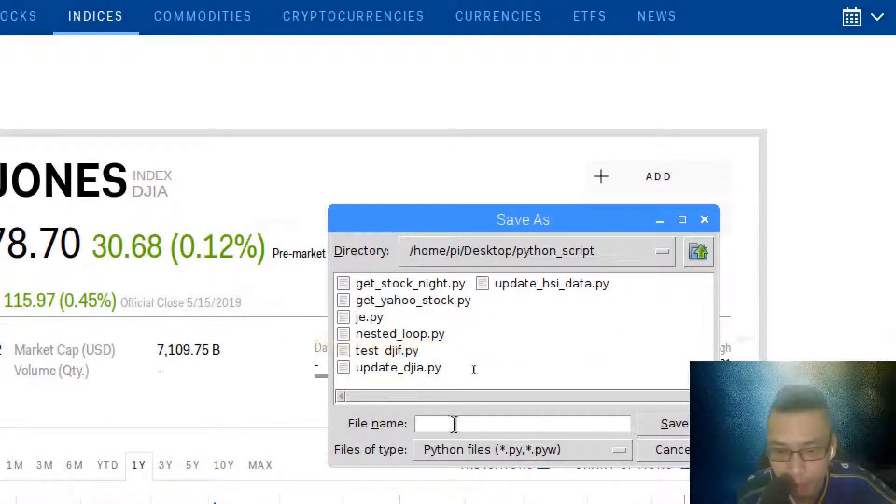
type("exampl")
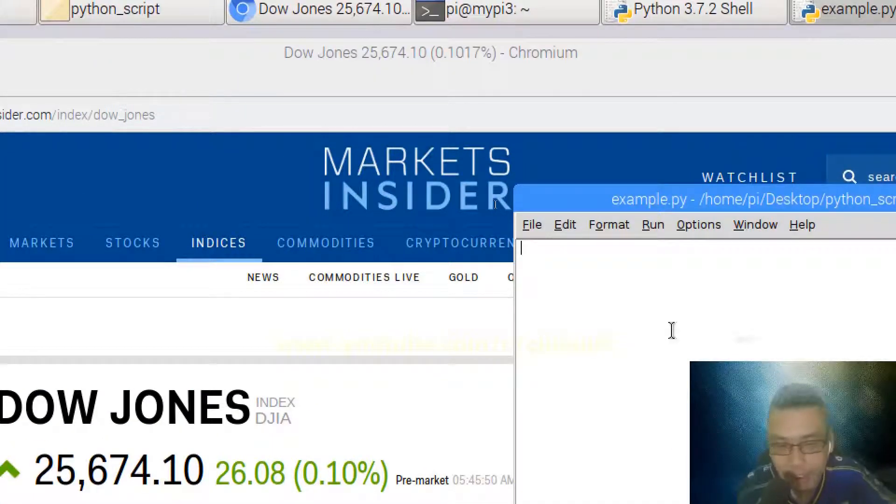
Write the shebang '#!/home/pi/test372/bin/python' on the first line, correcting typos.
type("#!")
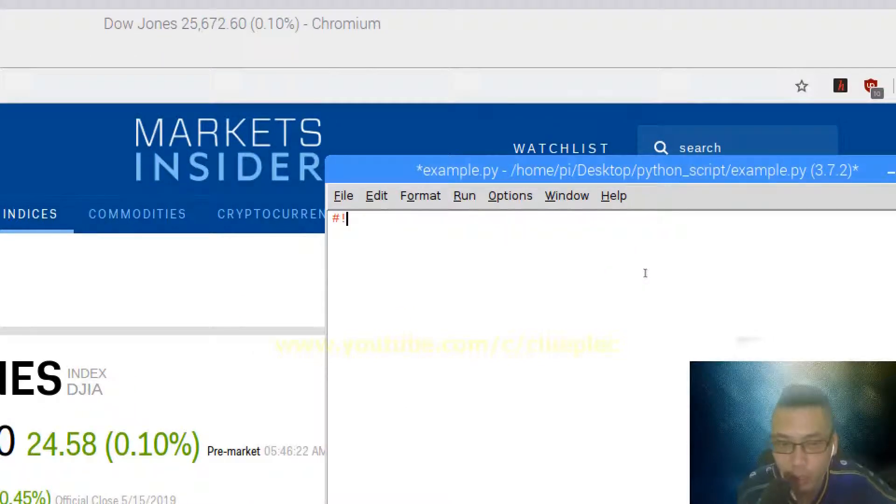
type("/")
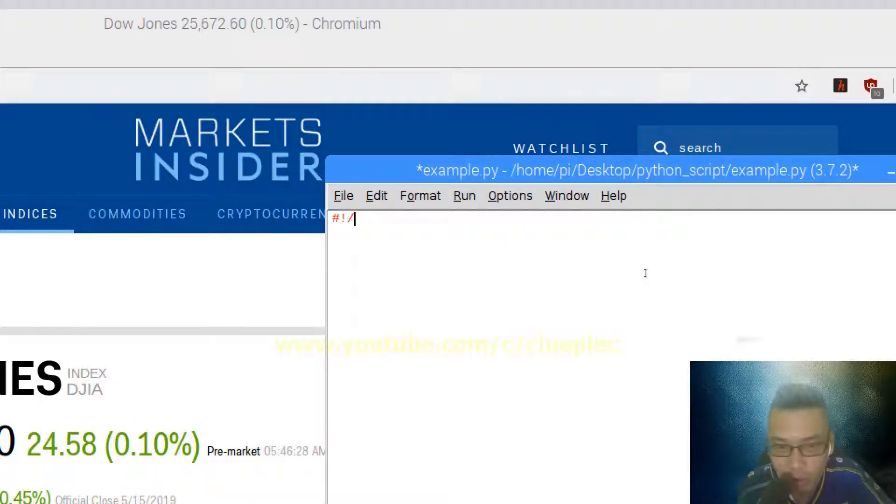
type("home/")
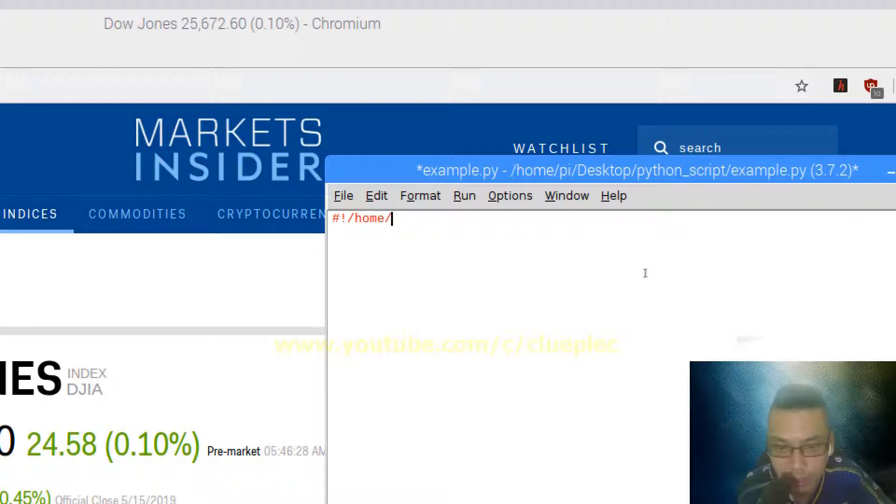
type("pi/")
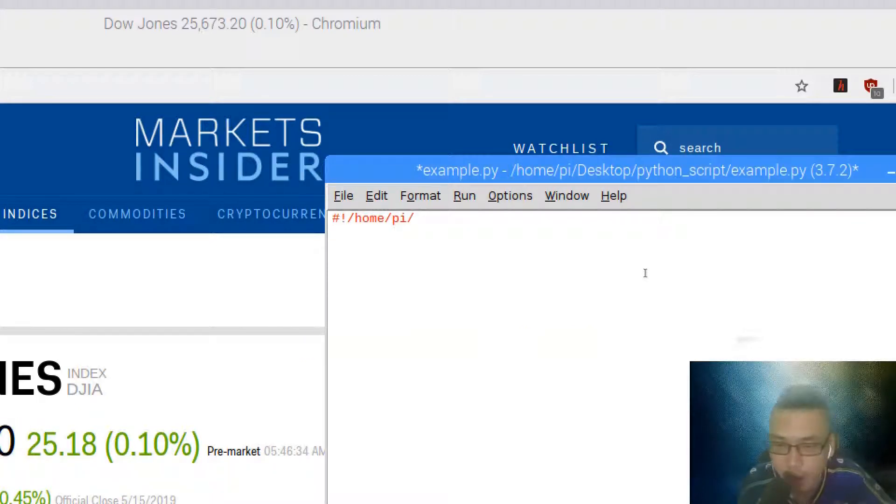
type("test37")
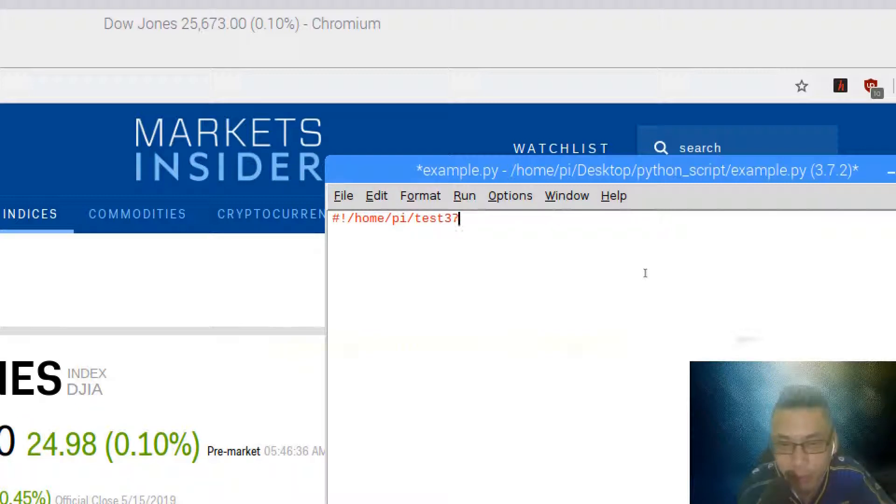
key("BackSpace")
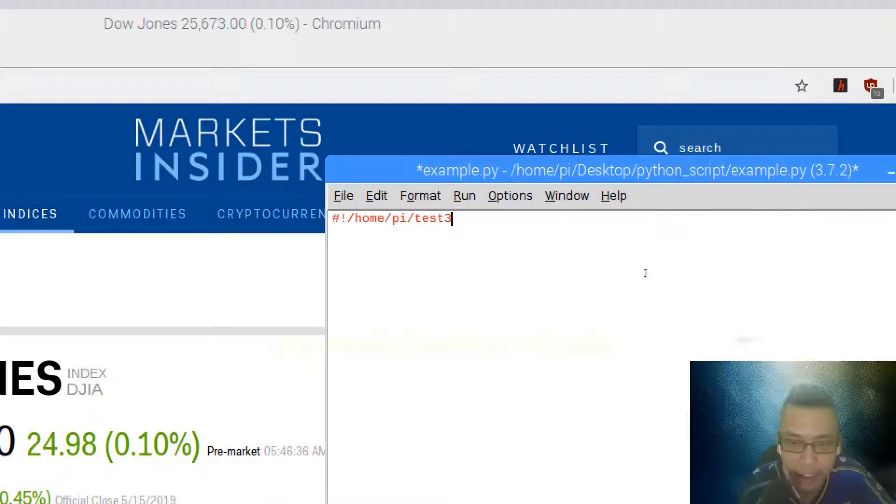
type("yourown")
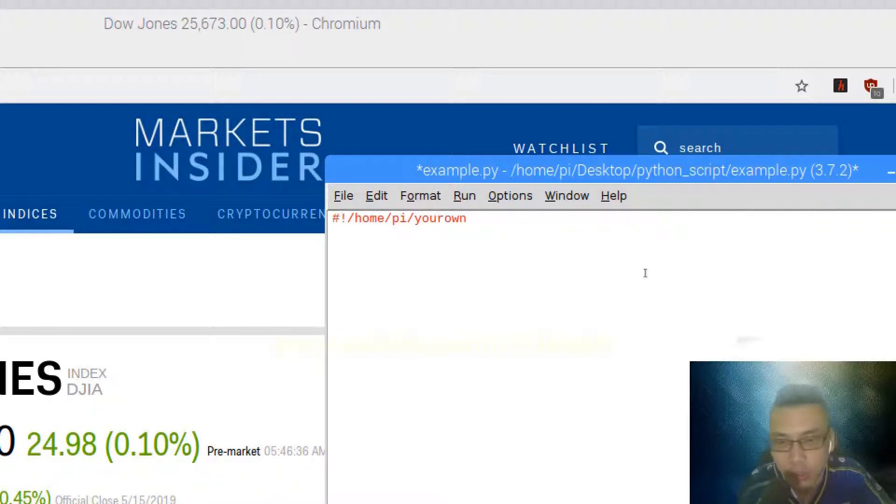
key("BackSpace")
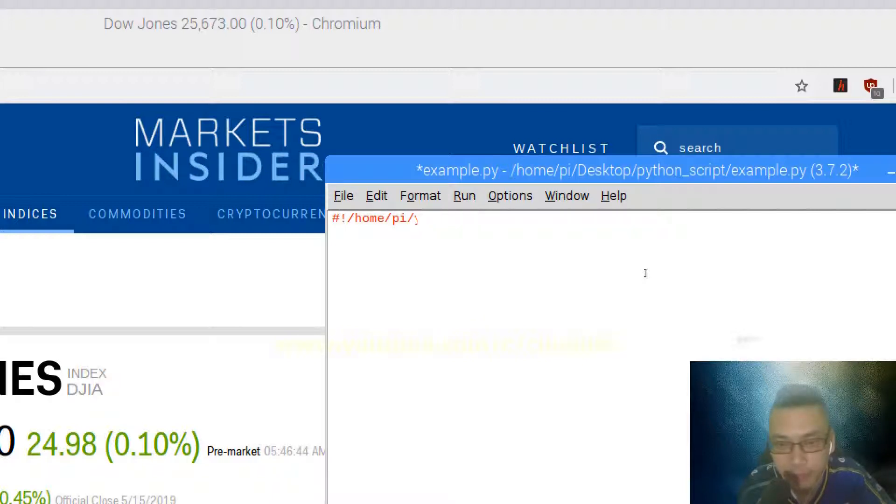
type("test372/")
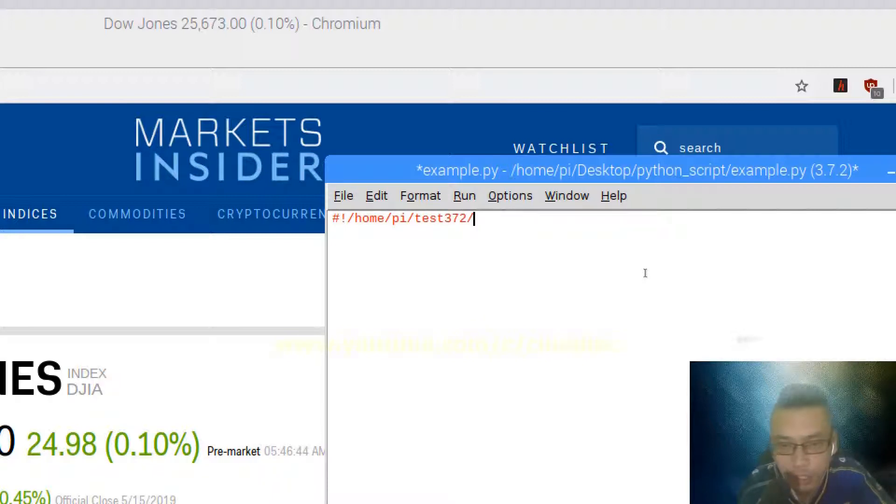
type("bin/pytho")
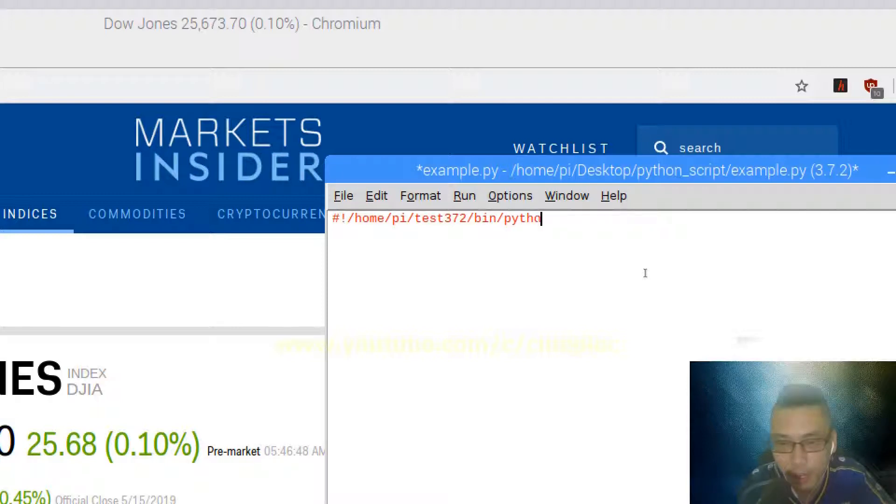
type("n3")
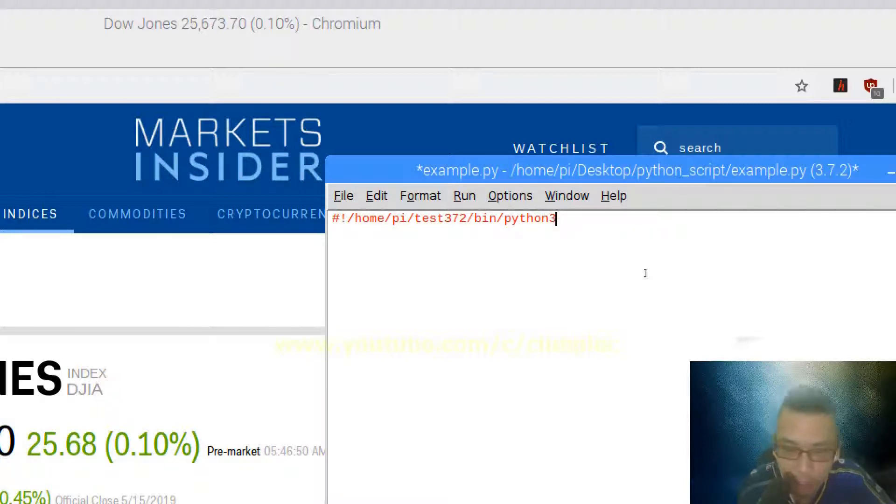
key("BackSpace")
type("url =")
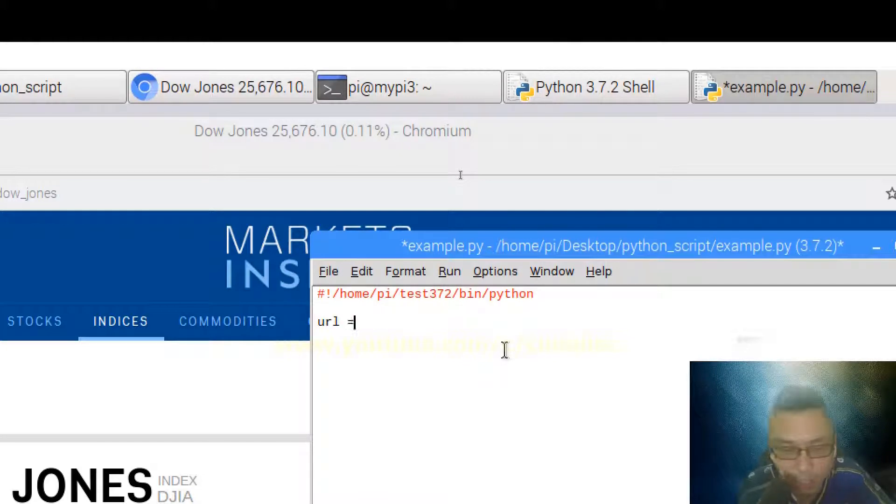
type("f\"\"")
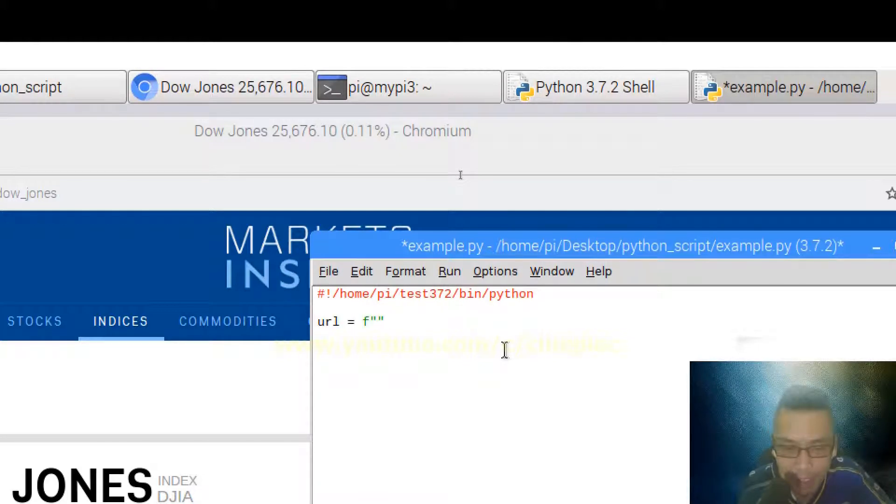
type("https://markets.businessinsider.com/index/dow_jones")
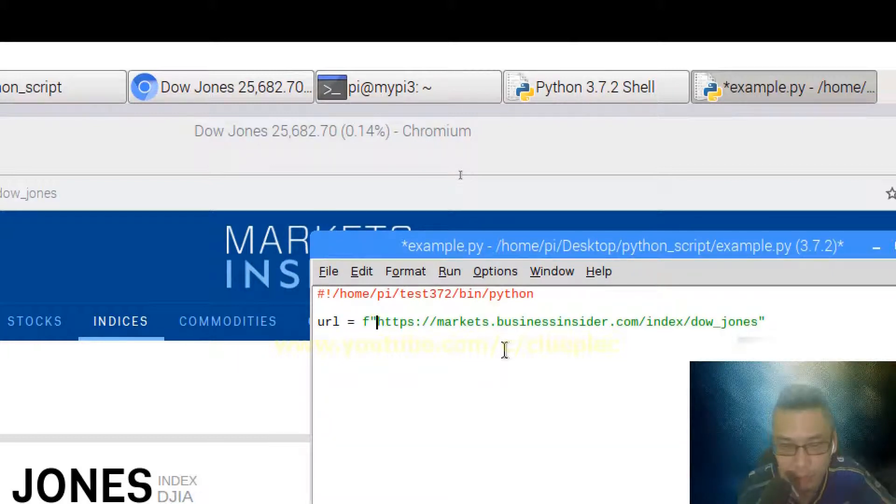
double_click(728, 321)
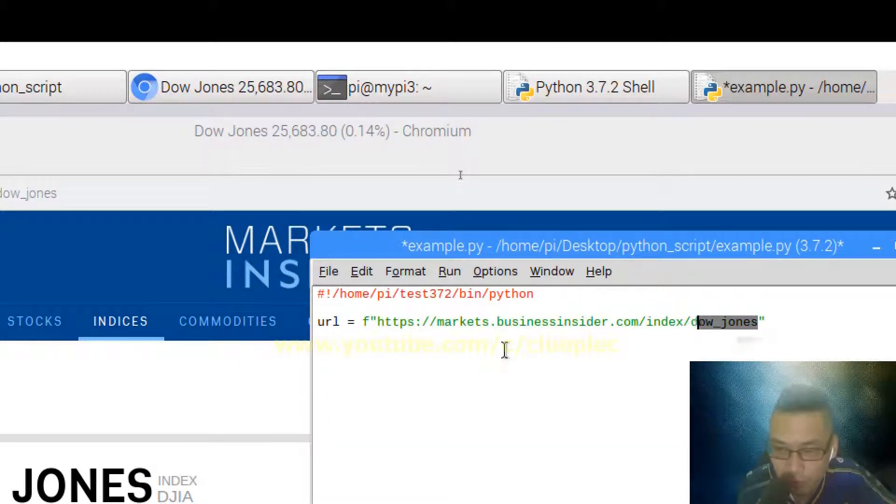
type("{}")
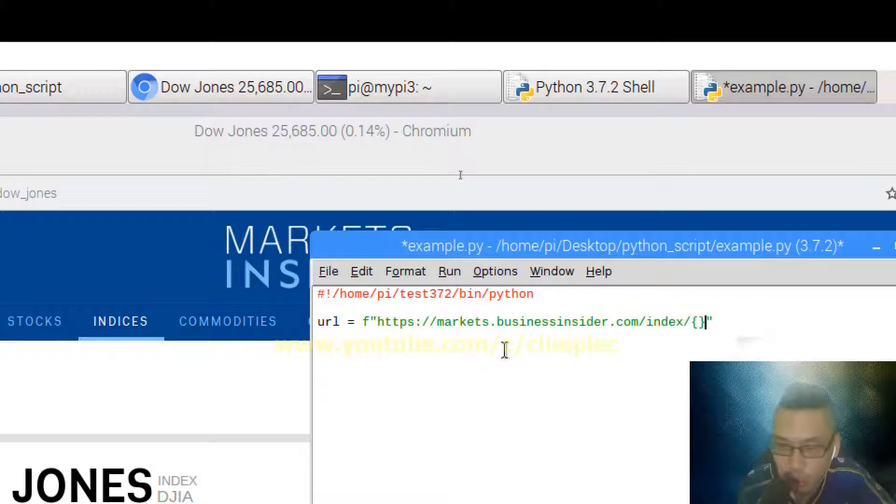
type("stock")
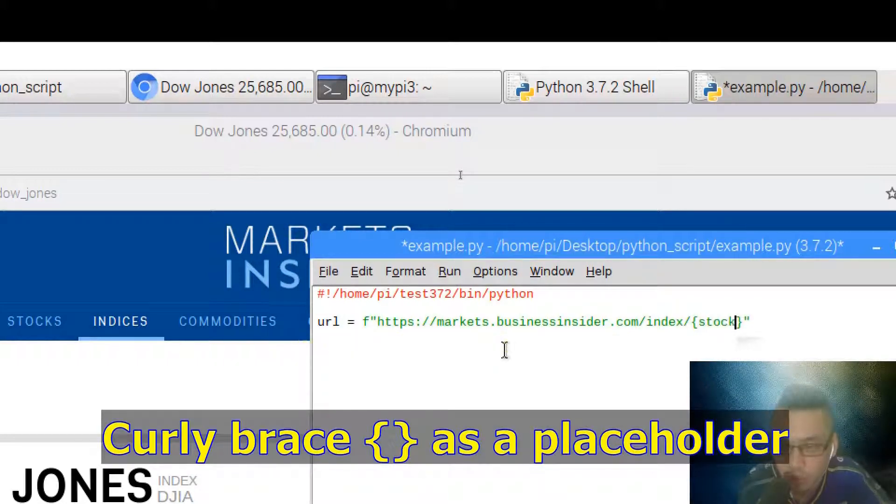
type("_ticke")
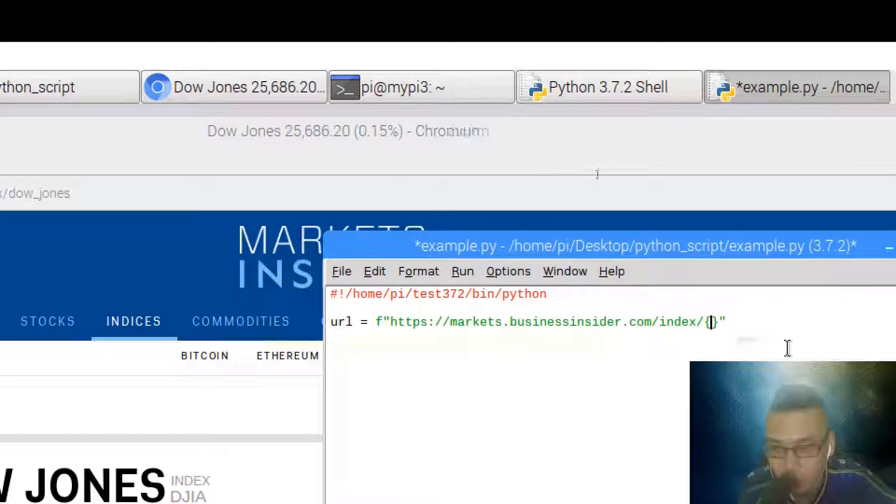
type("dow_jones")
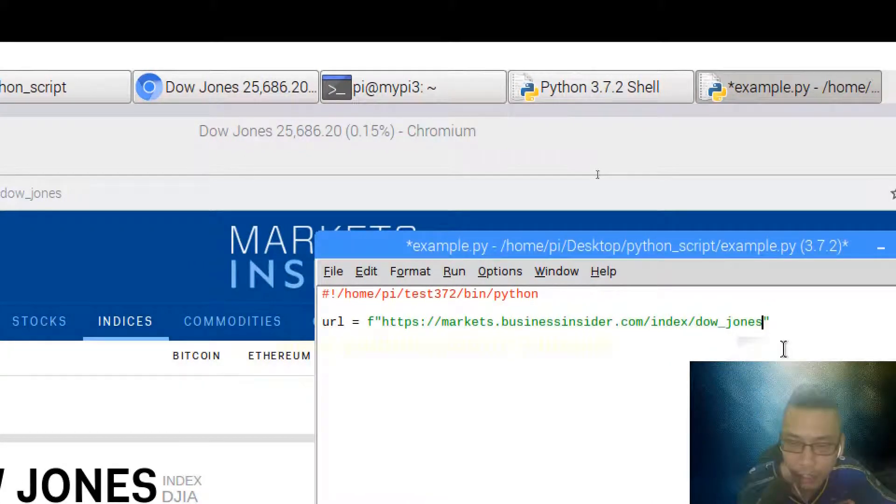
Select the web address and begin the 'from re' import line.
left_click_drag(384, 322, 761, 321)
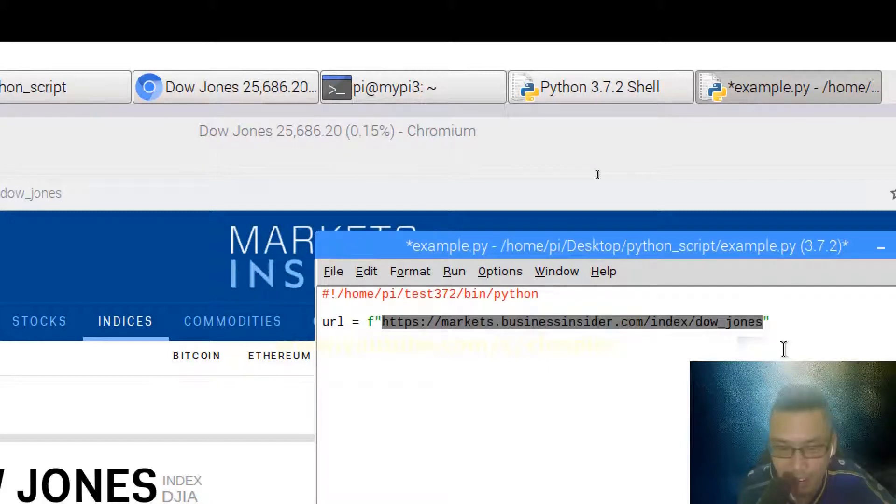
type("from")
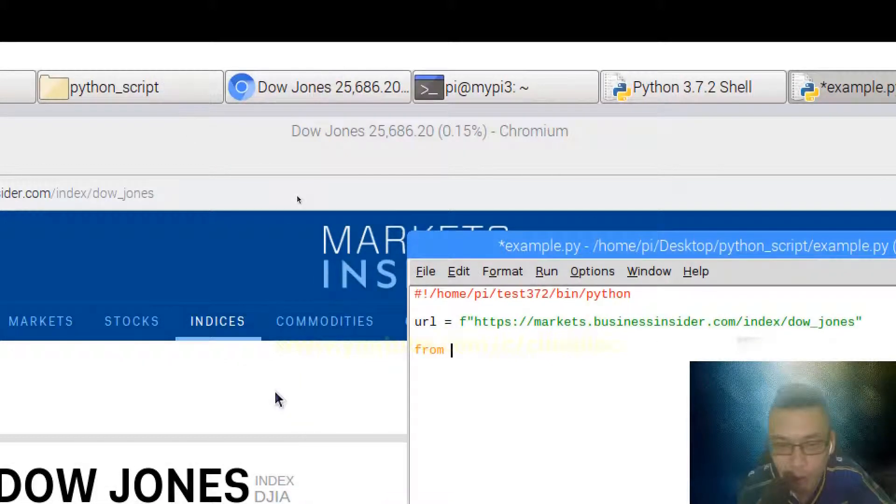
type("requests_html")
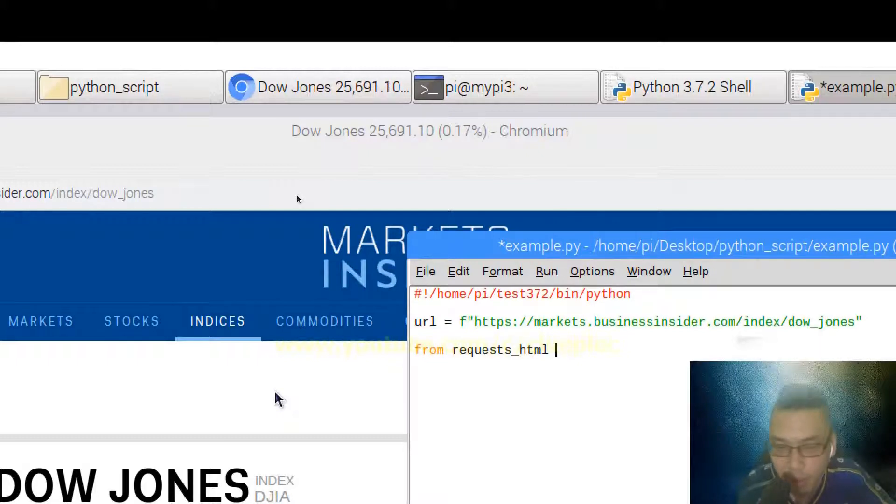
Import HTMLSession and create session = HTMLSession().
type("import H")
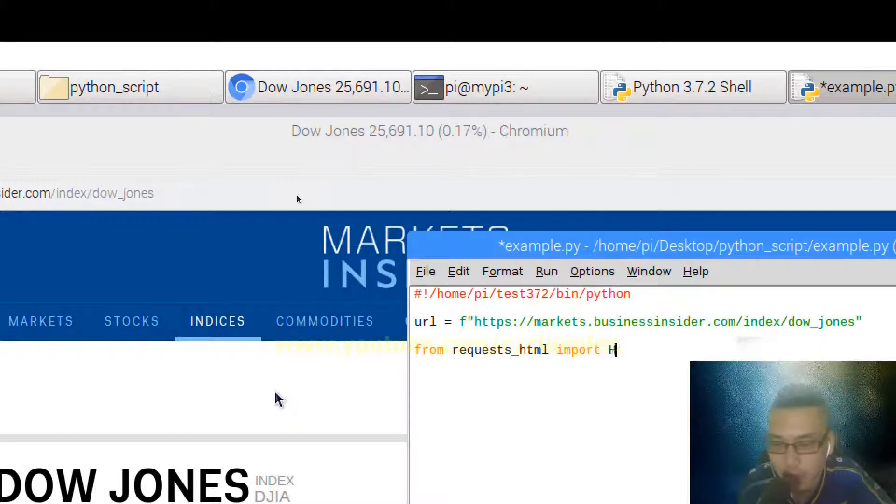
type("TMLSession")
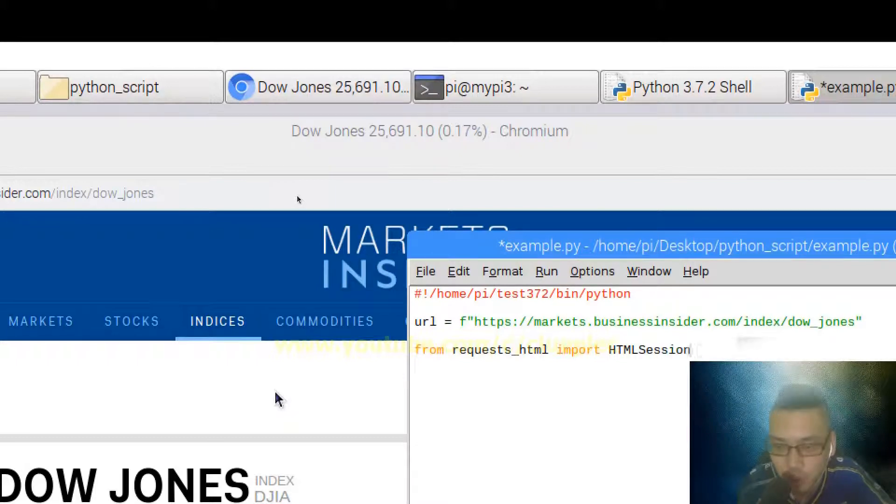
type("s")
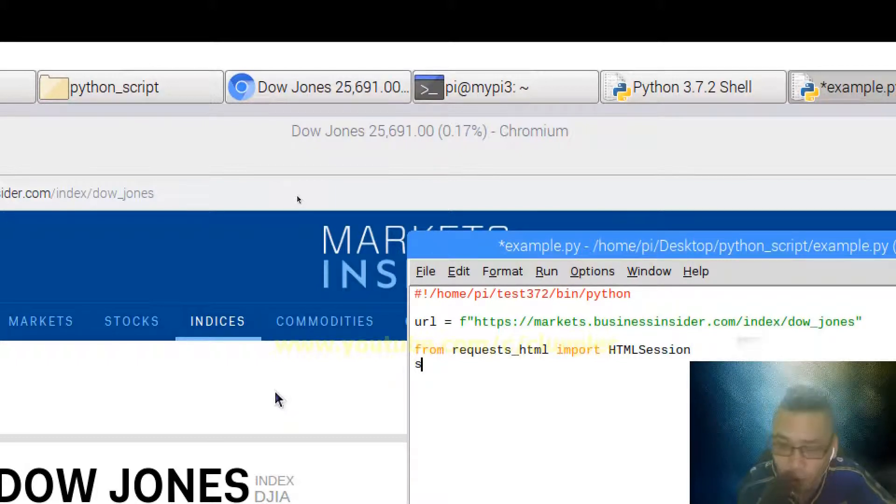
type("ession =")
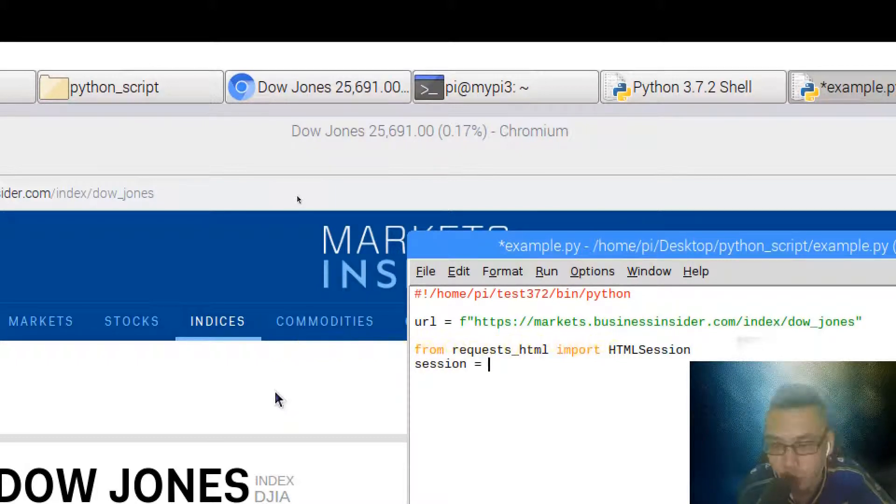
type("H")
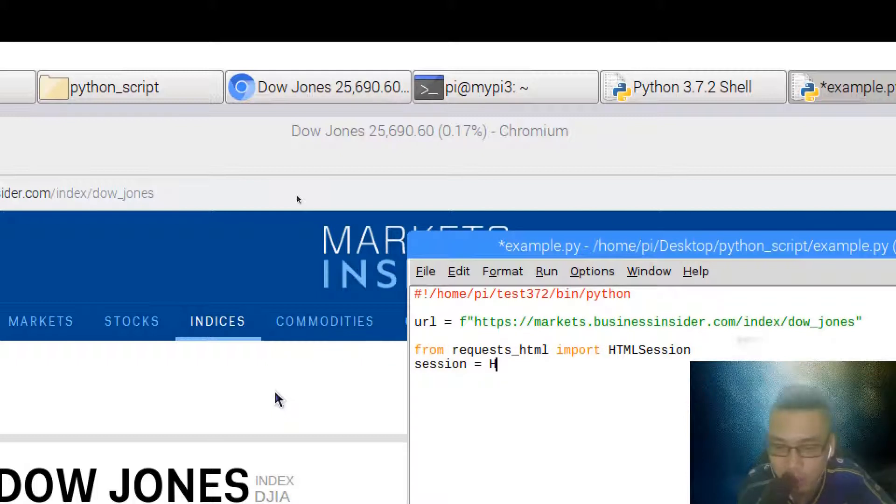
type("TMLSession")
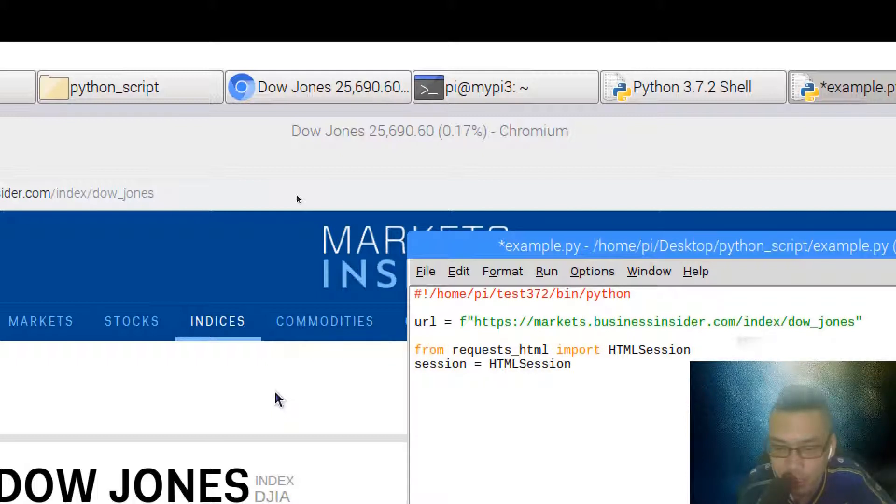
type("()")
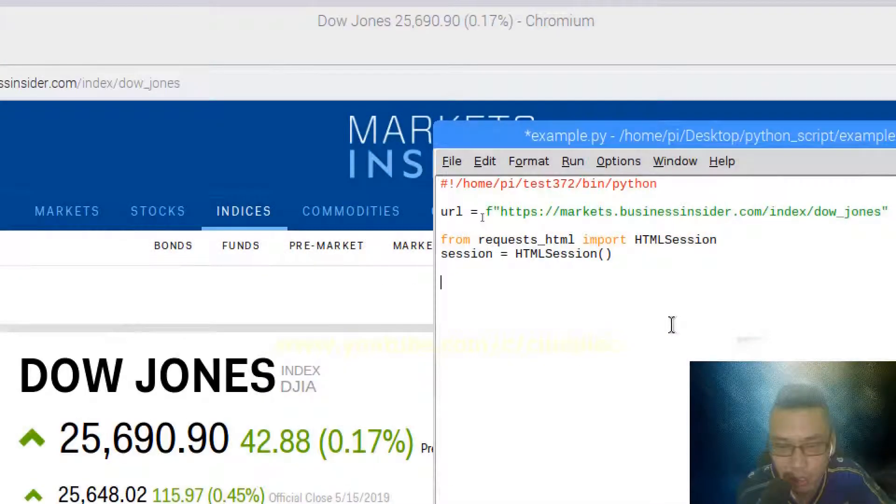
Start the fetch line with session.get(url), swapping url for a dummy string argument.
type("respons")
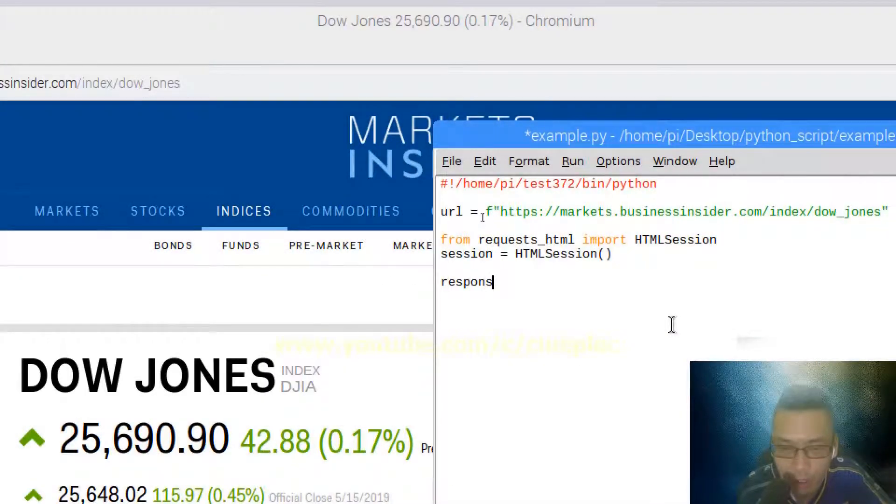
key("BackSpace")
type("r =")
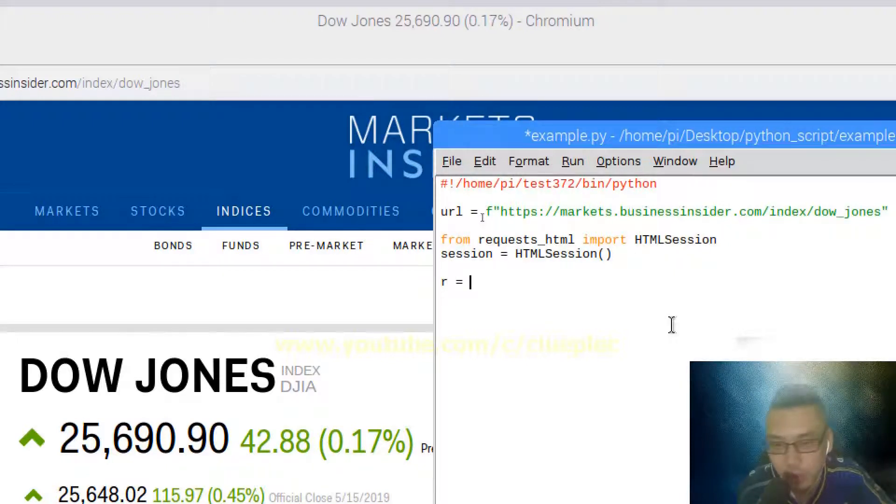
type("session.")
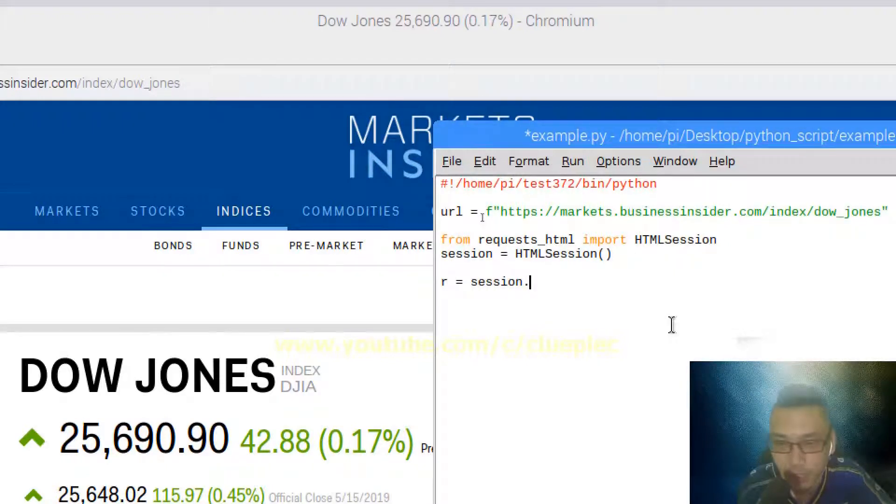
type("get(")
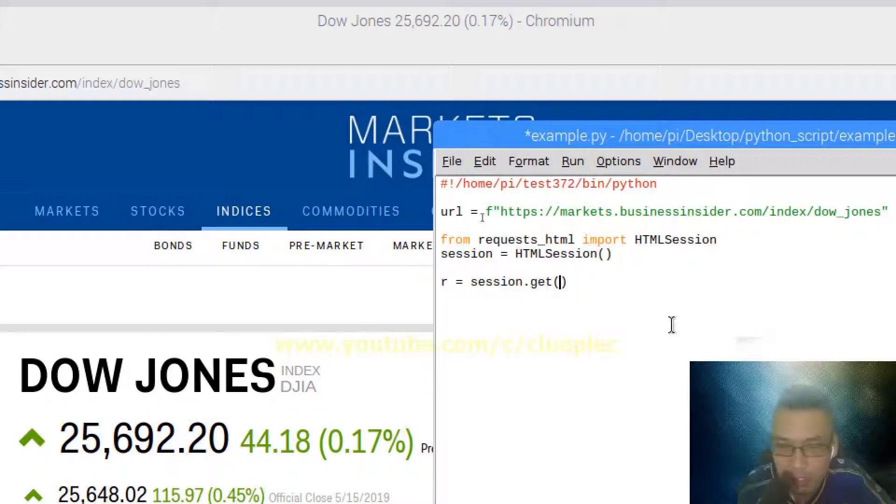
type("url")
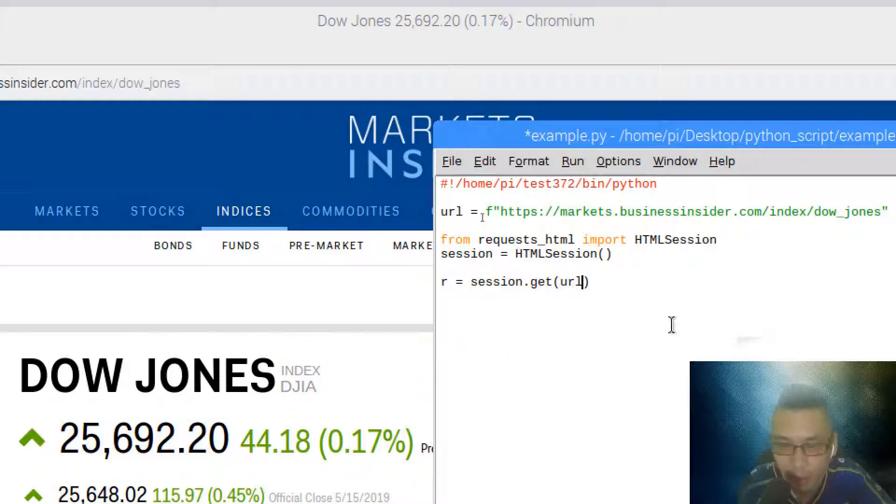
double_click(571, 282)
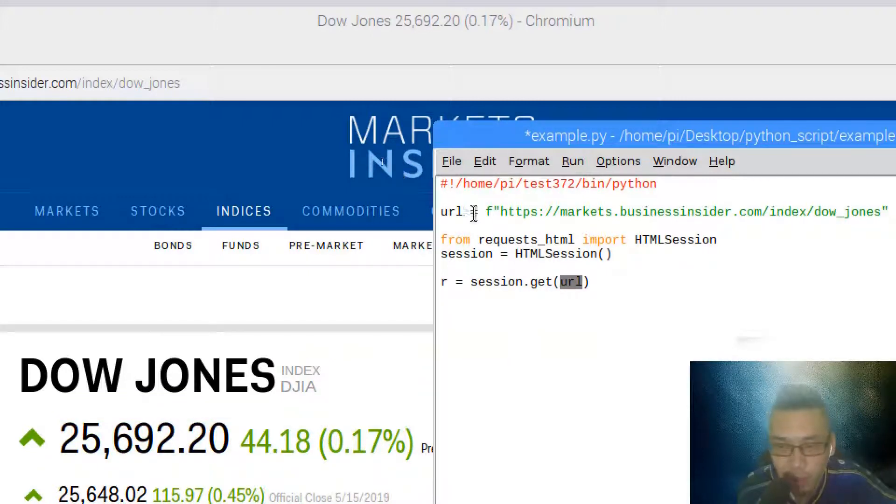
key("Delete")
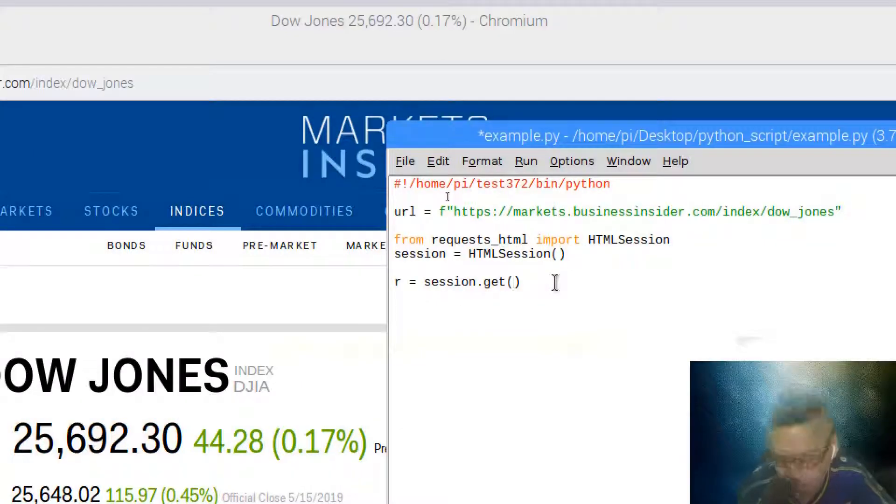
type("'asdfksjd;afl'")
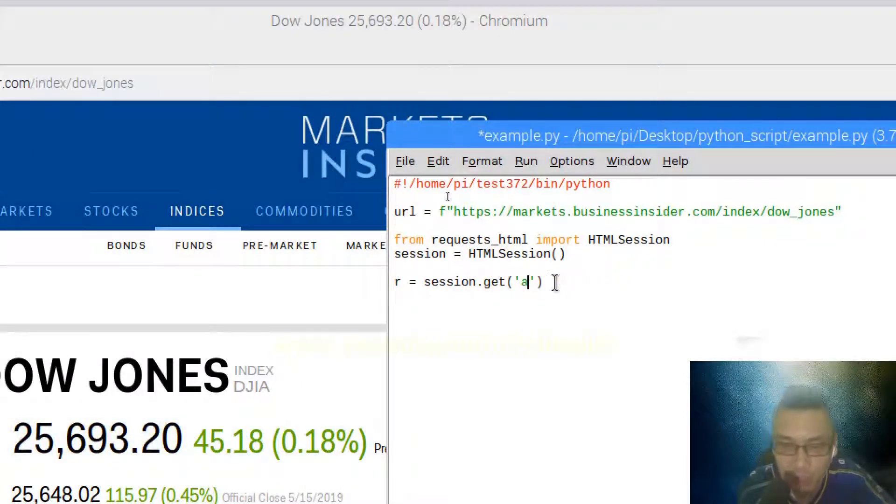
Restore url in get, append .html, and add print(r).
type("url")
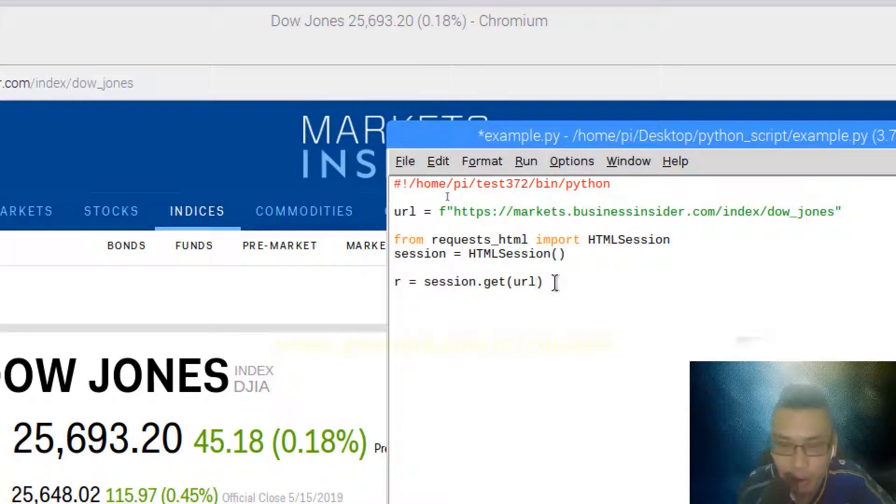
type(".")
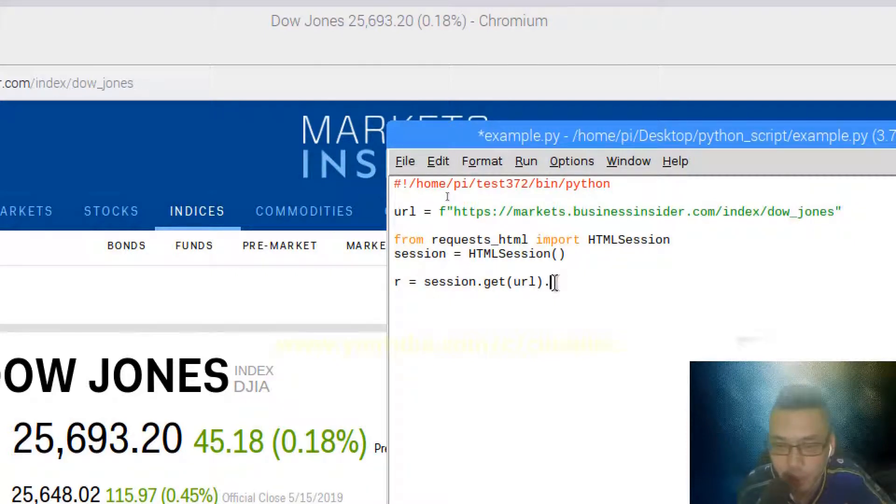
type("html")
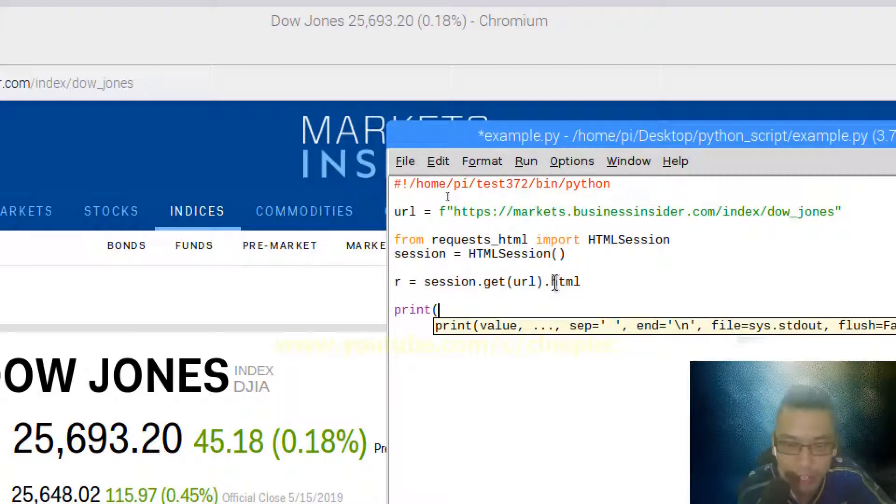
type("r)")
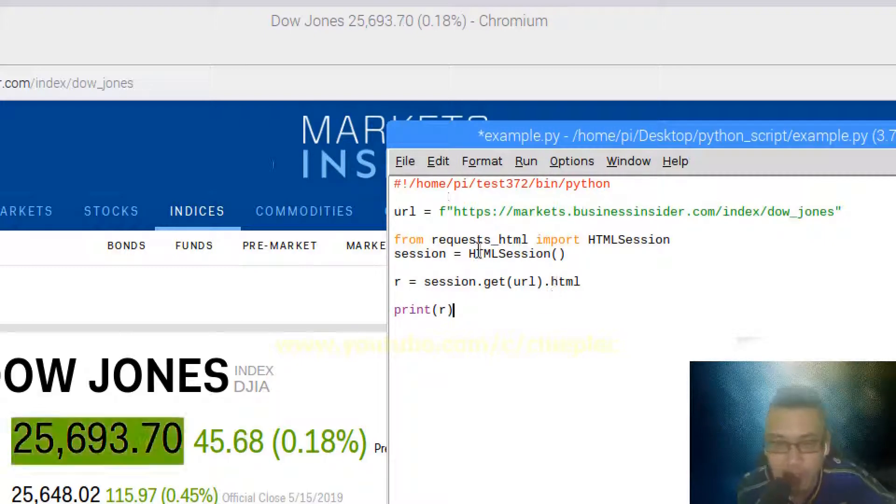
Run example.py with F5 and confirm the save prompt.
key("F5")
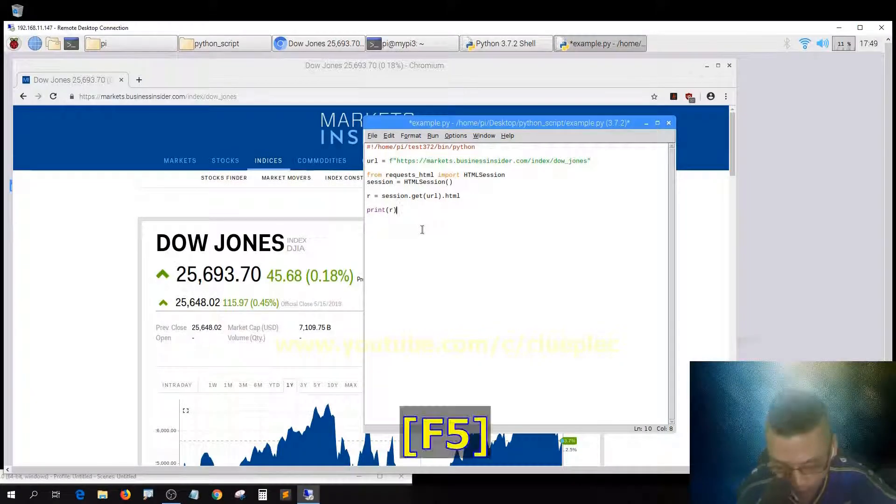
key("F5")
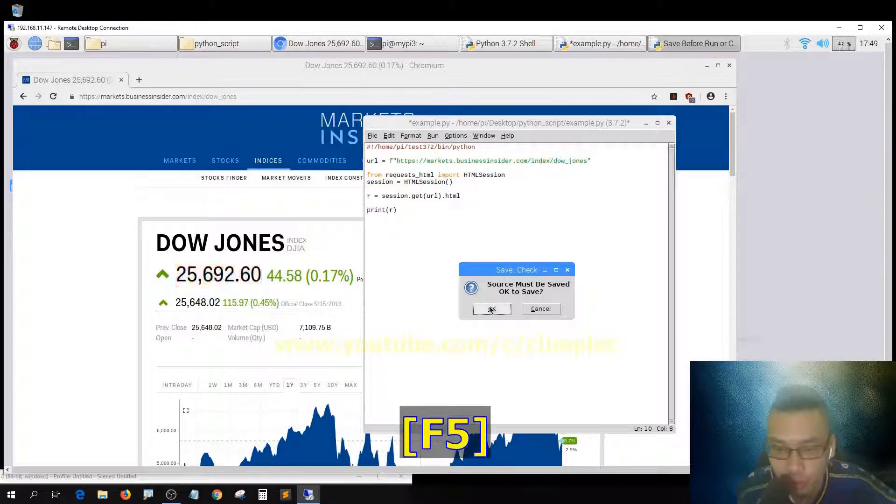
left_click(492, 309)
type("t")
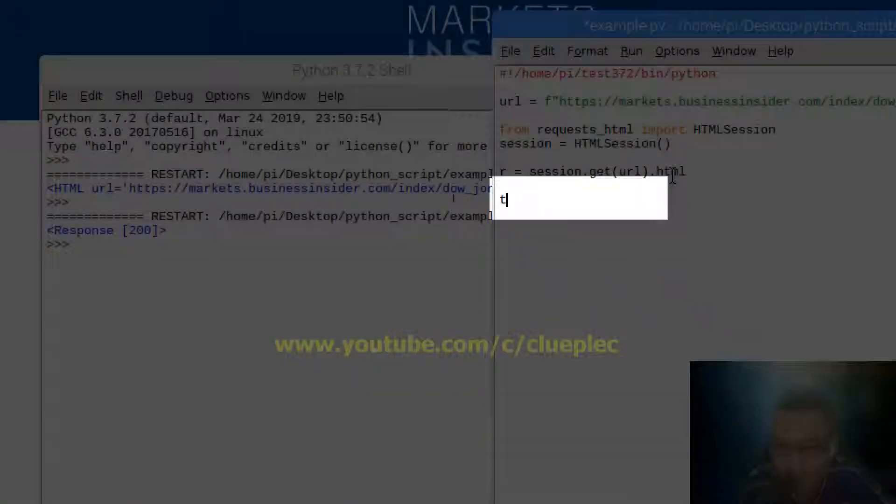
Begin a 'css =' assignment on a new line, then switch to another window.
type("arget_")
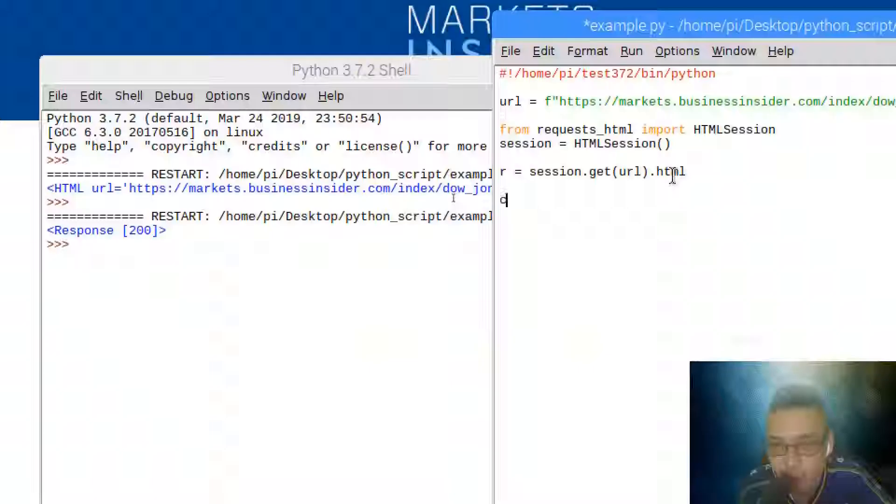
type("ss =")
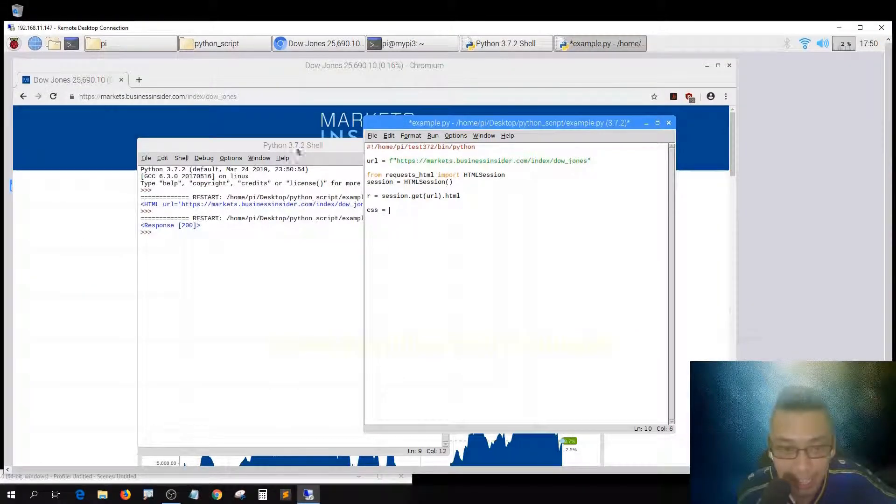
left_click(313, 43)
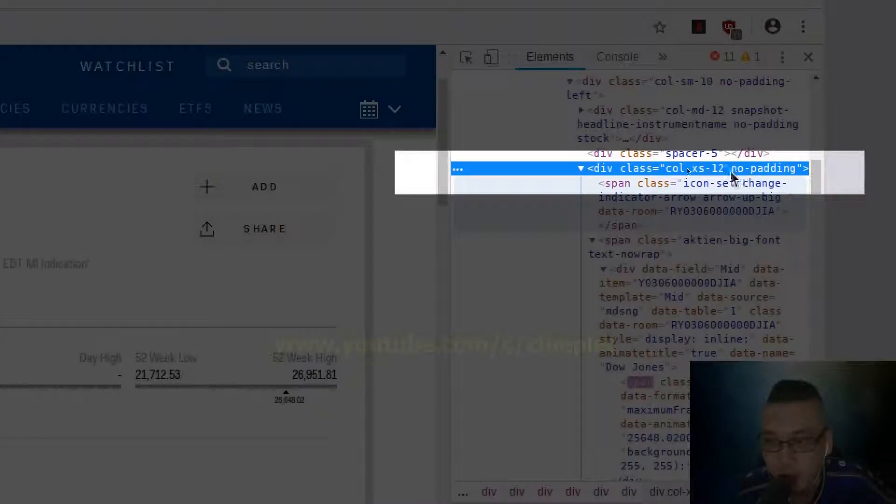
Select the Dow Jones price div in DevTools, move IDLE aside, and open its copy menu.
left_click(808, 57)
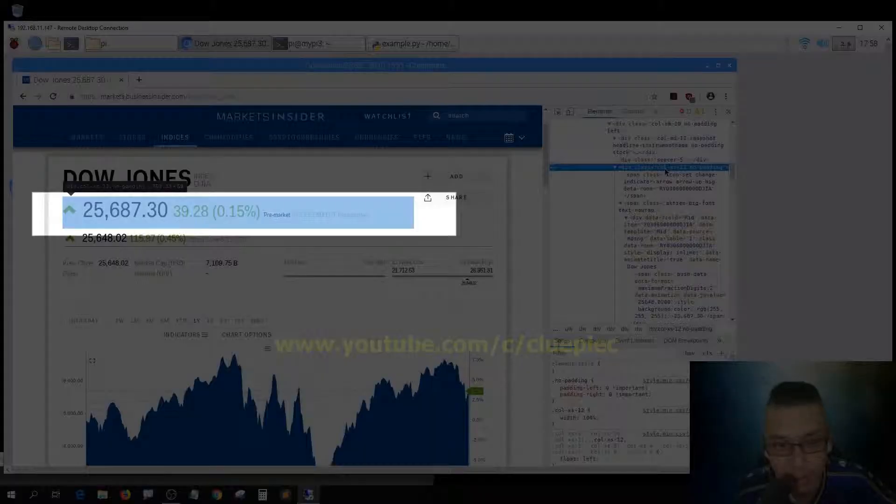
left_click(418, 43)
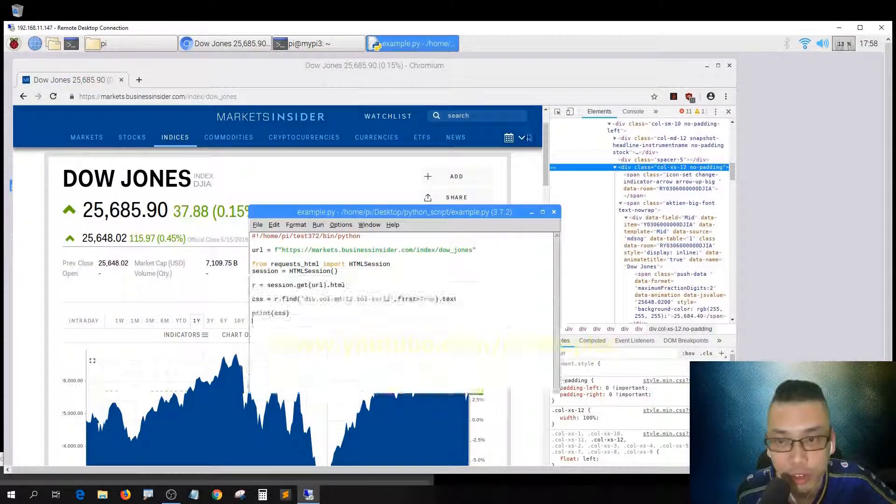
left_click_drag(403, 212, 615, 191)
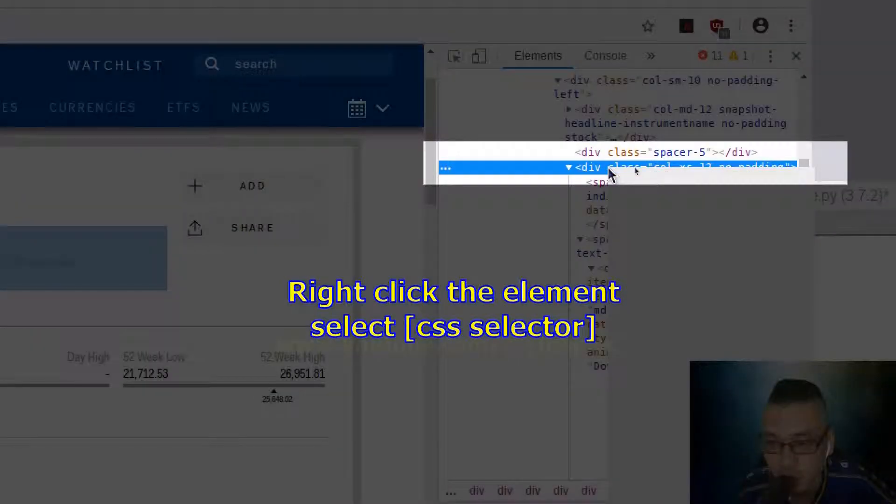
right_click(630, 167)
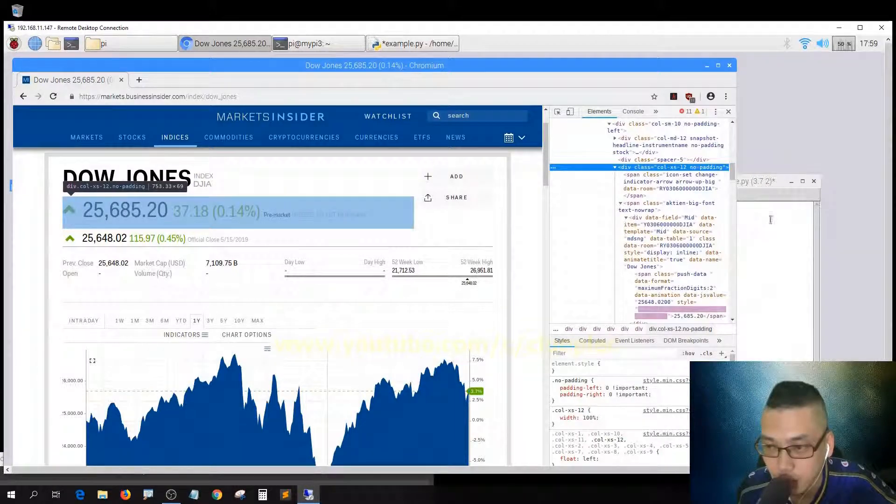
Fix the r.find selector to 'div.col-xs-12.no-padding' in example.py.
left_click(412, 44)
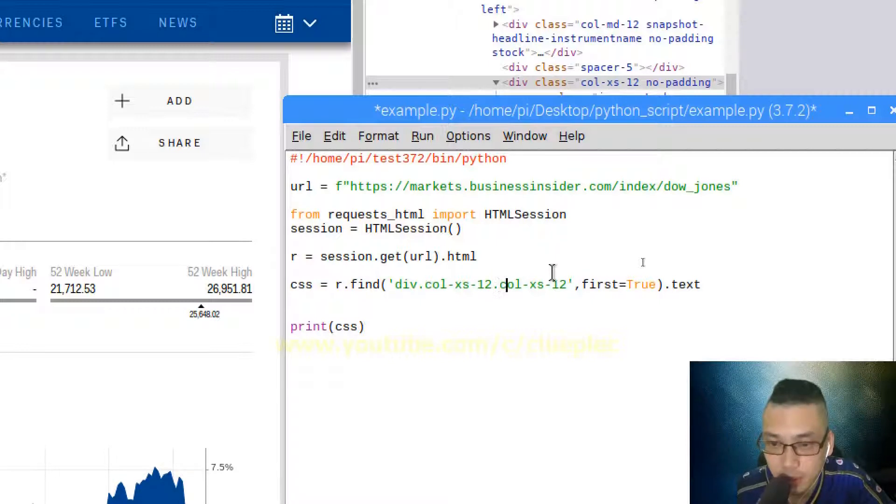
double_click(518, 284)
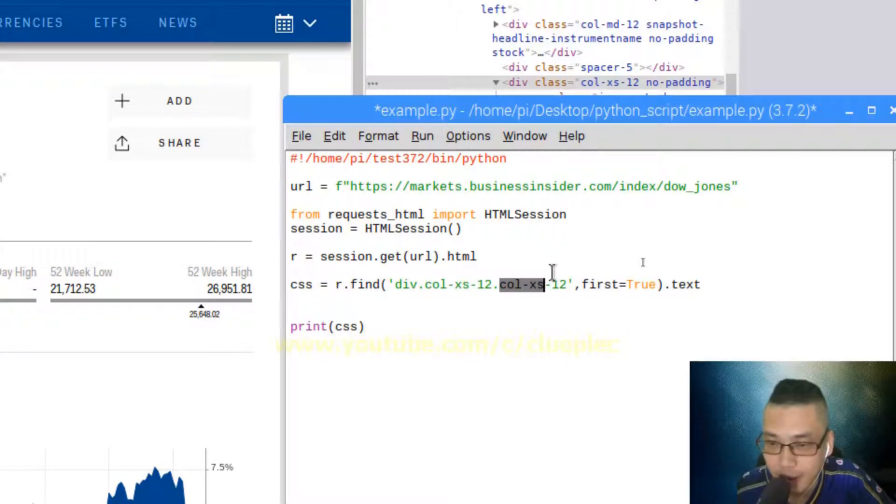
type("no-")
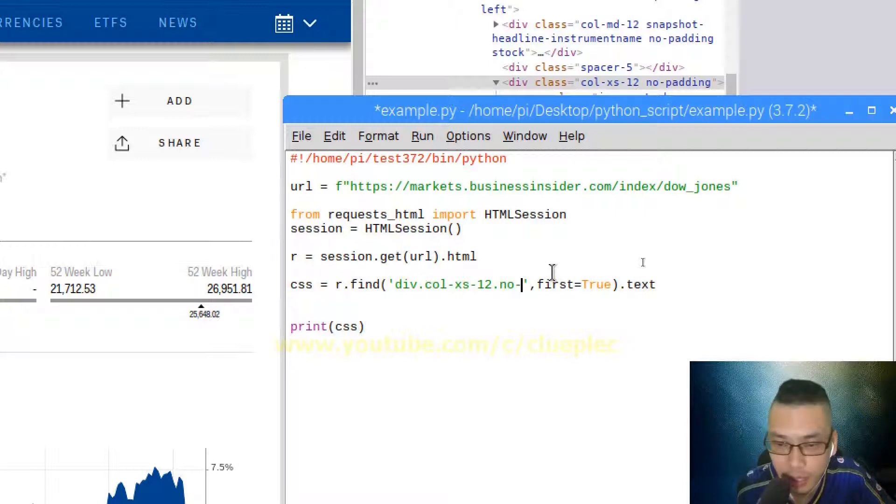
type("padding")
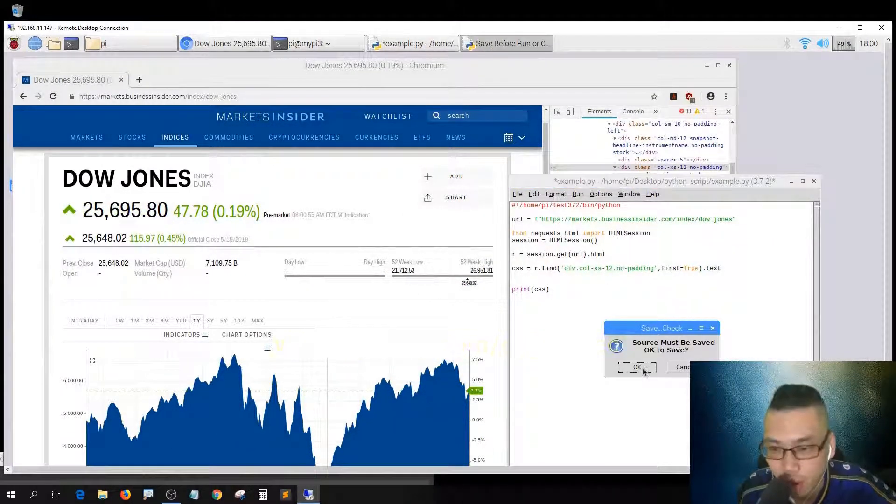
Confirm the save so example.py runs and prints the Dow Jones price lines.
left_click(637, 367)
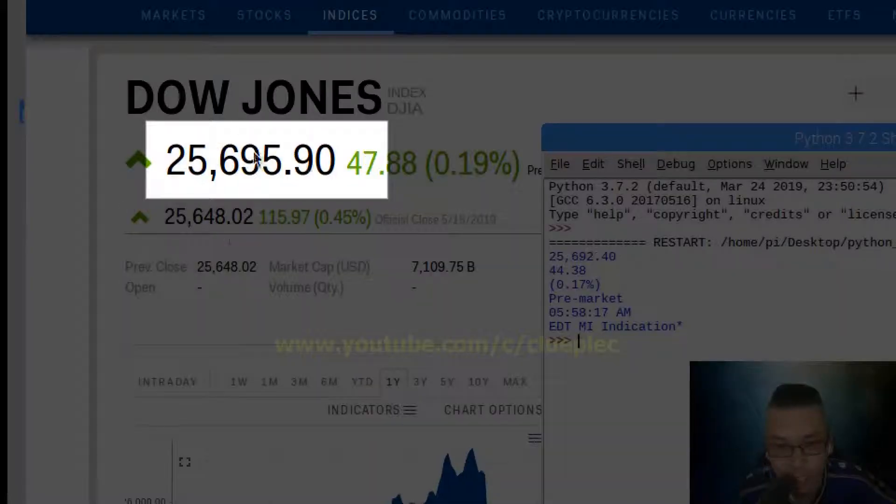
double_click(582, 257)
type("css_l")
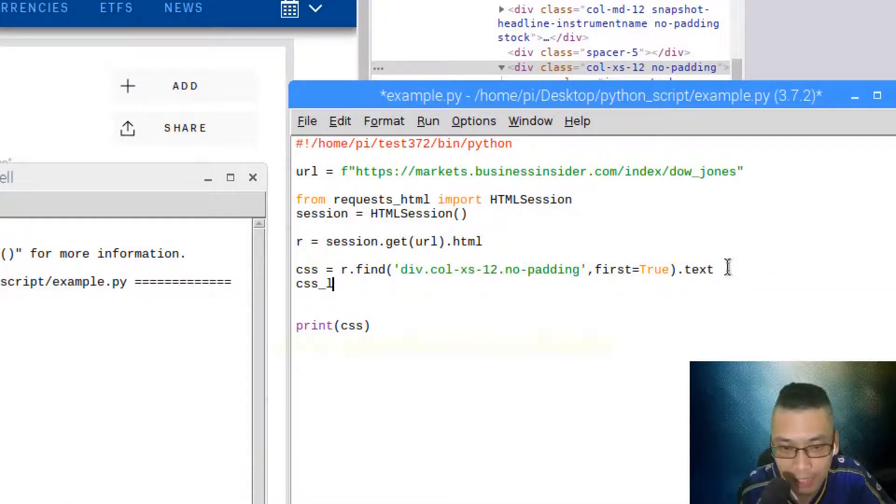
Add css_list = css.split() under the find line and print(css_list) below print(css).
double_click(324, 284)
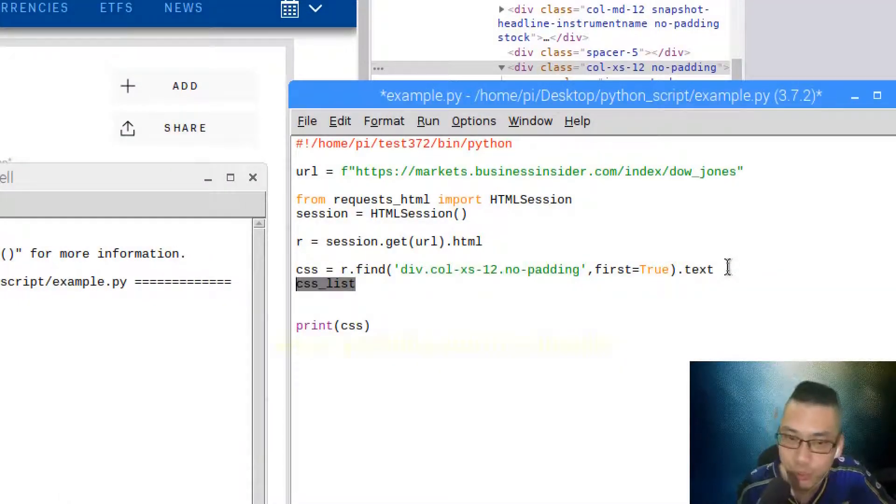
type(".split")
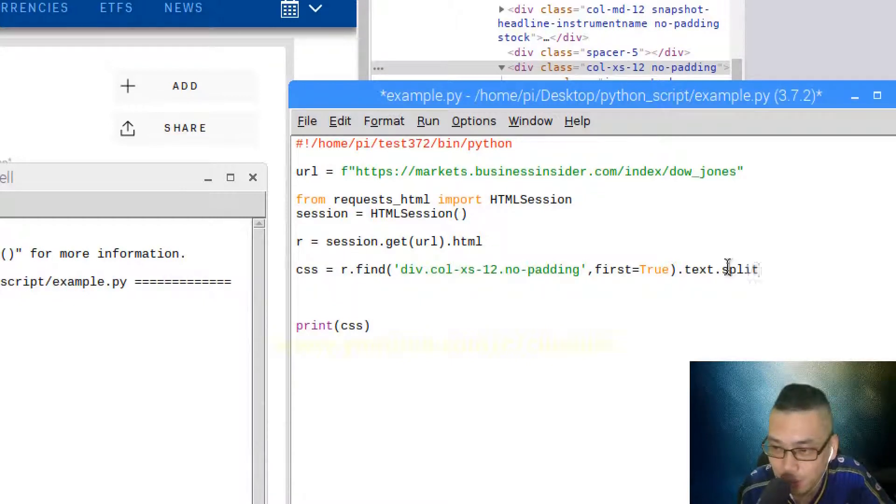
key("BackSpace")
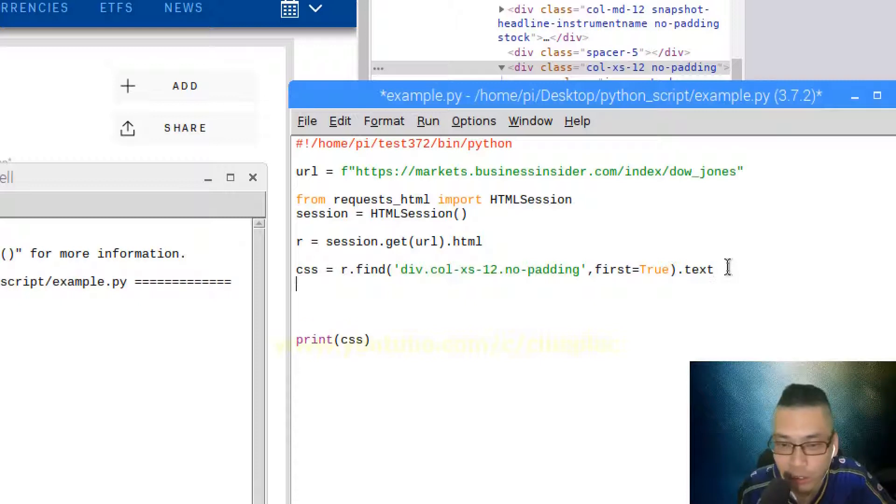
type("css_list")
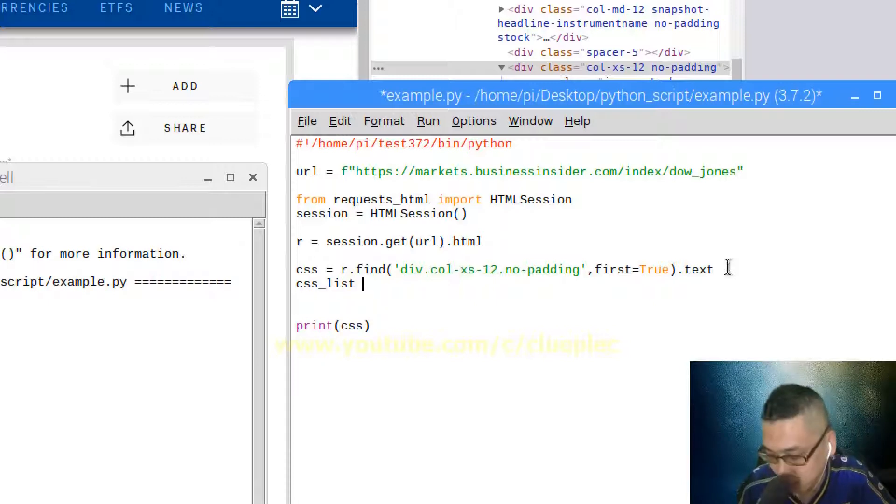
type("= css")
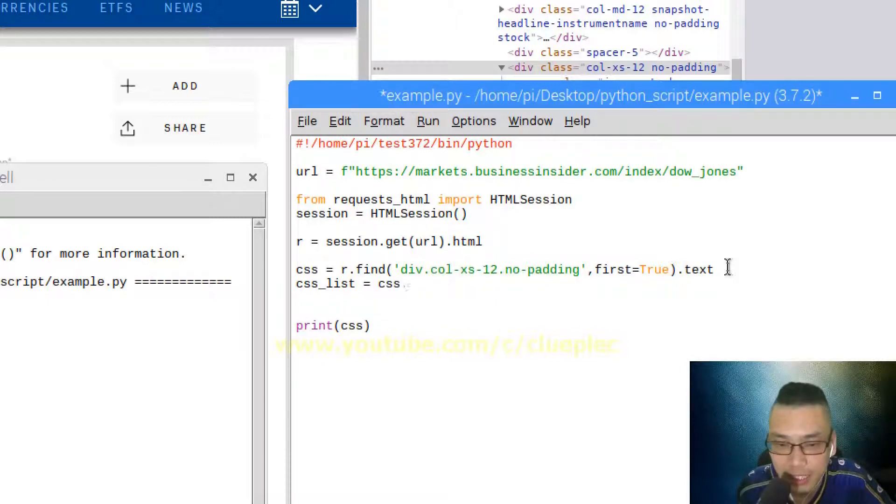
type("split()")
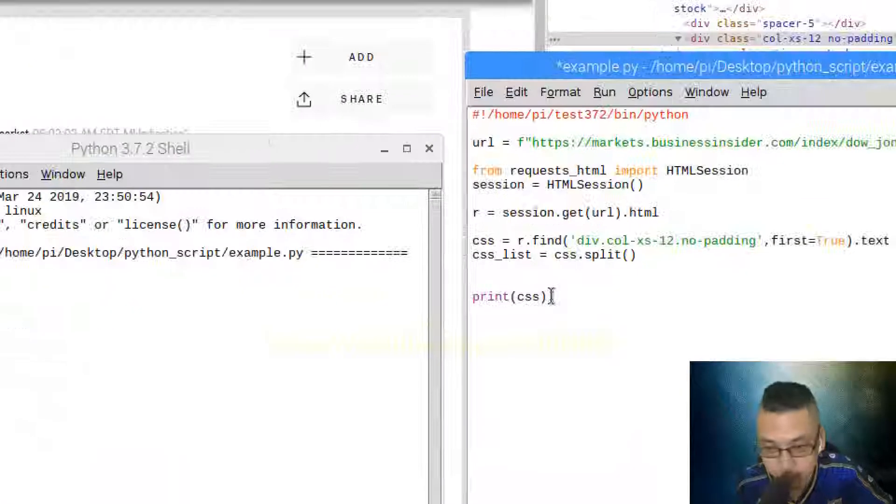
type("print(css_list")
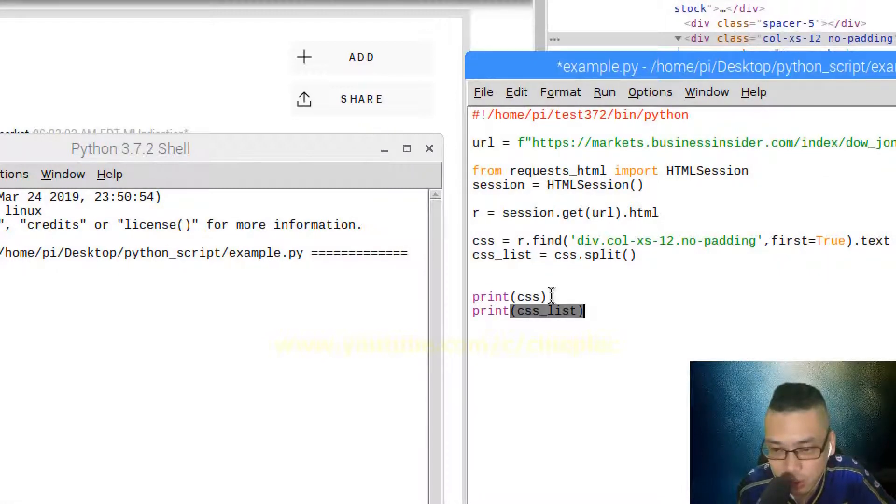
Save and run example.py to show the price text as a list of strings.
key("F5")
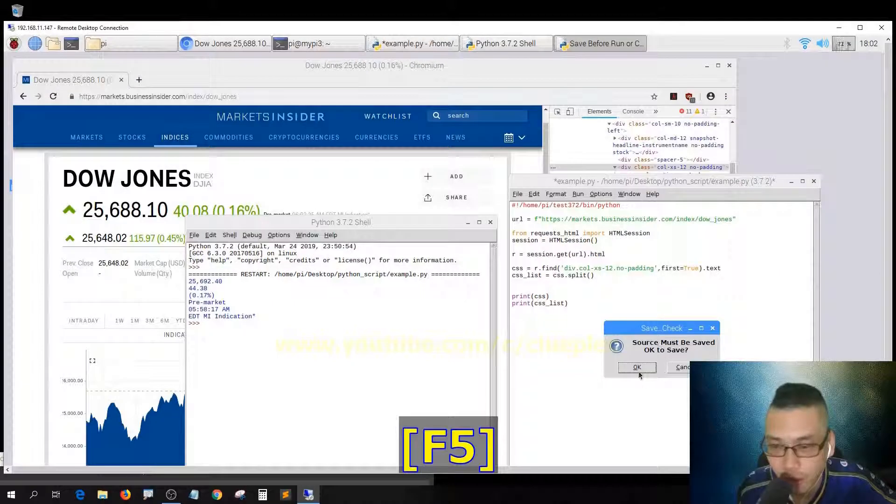
left_click(637, 368)
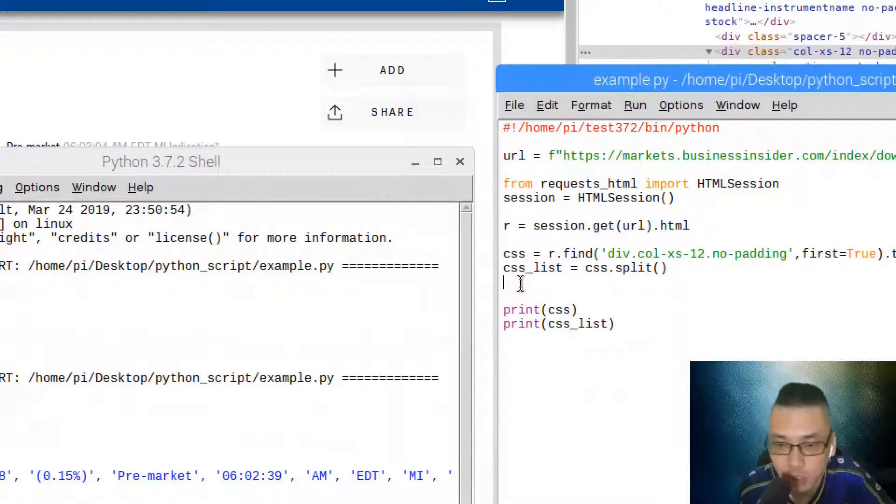
Assign Close = css_list[0] and add print(f"Close: {Close}") at the end.
type("Close =")
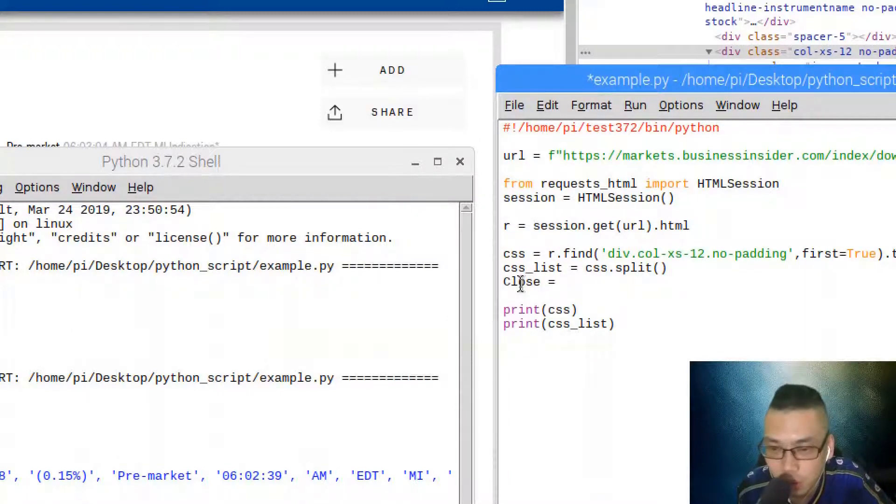
type("css_list")
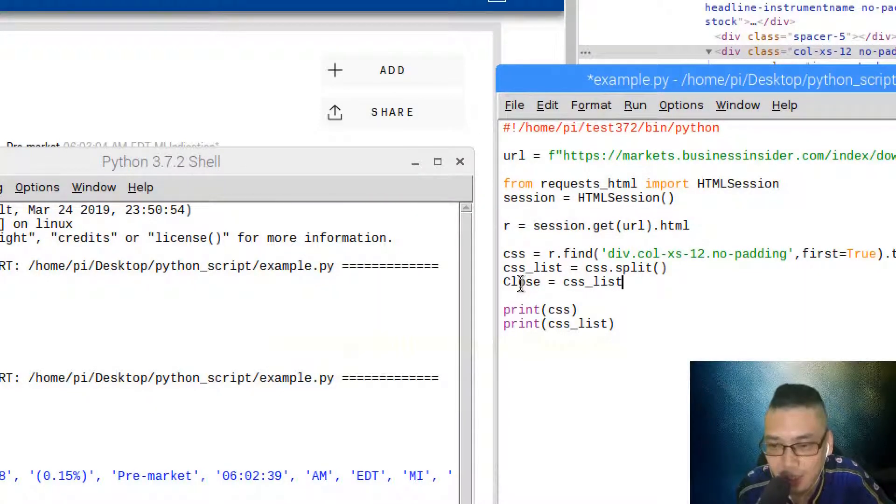
type("[]")
left_click(699, 337)
type("print(")
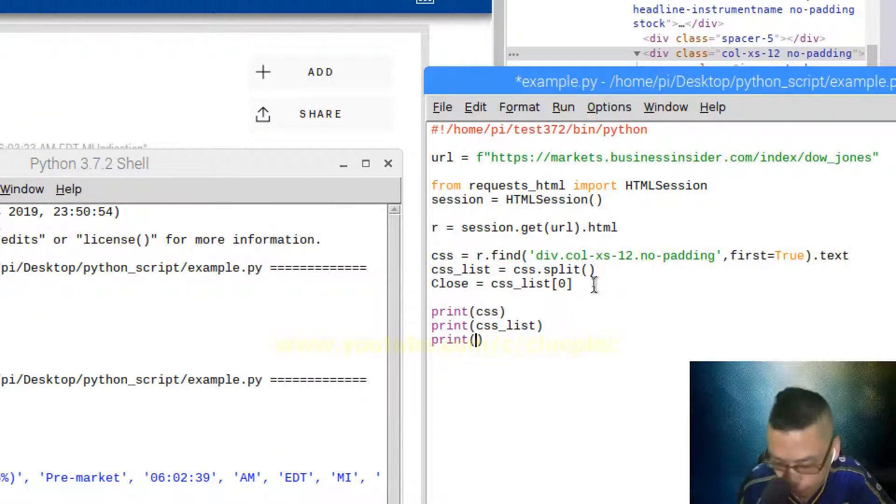
type("f\"Cl\"")
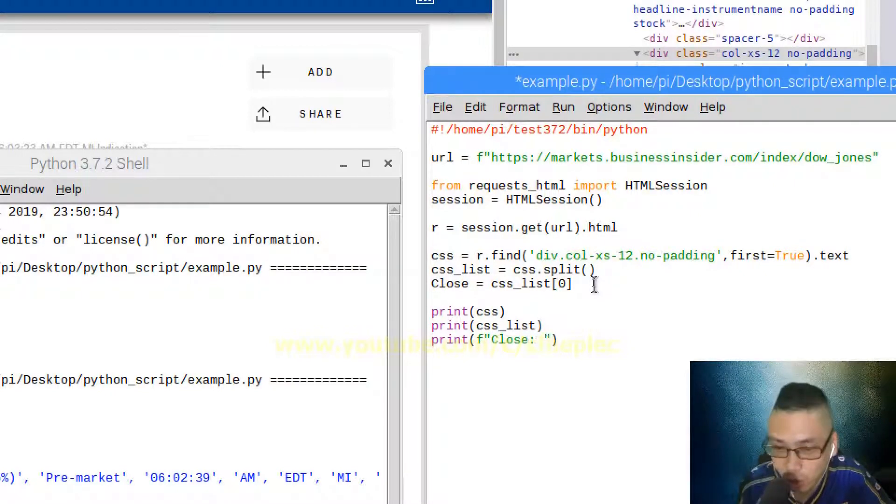
type("{}")
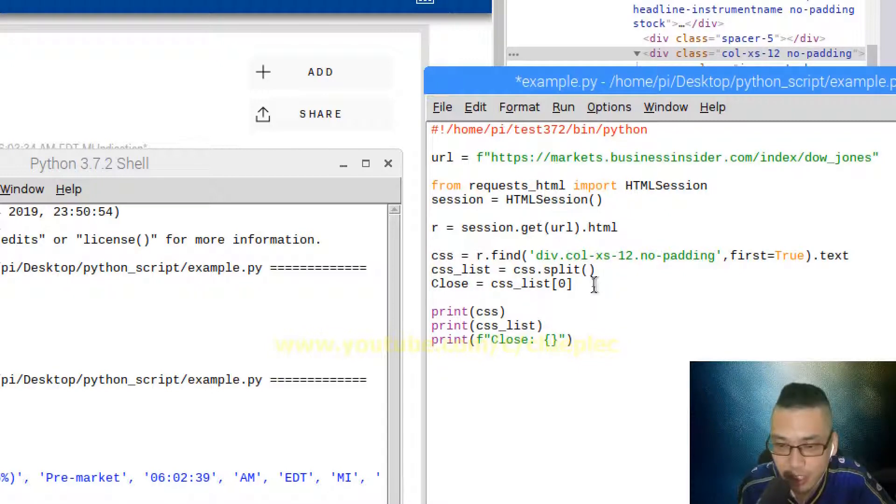
type("Close")
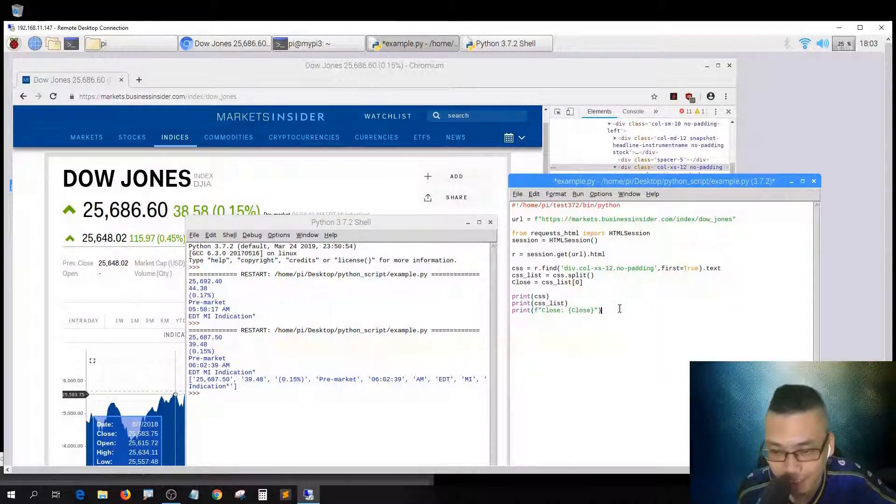
Save and run the script, then select the printed Close value 25,687.50 in the shell.
key("F5")
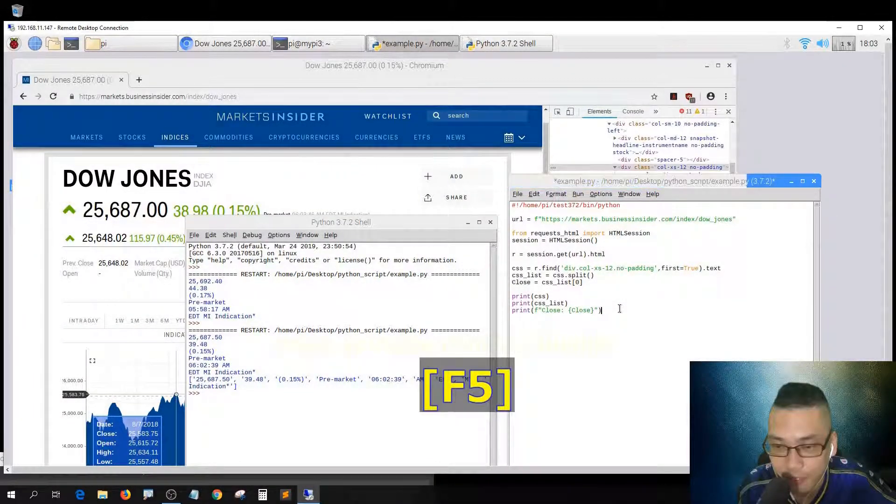
key("F5")
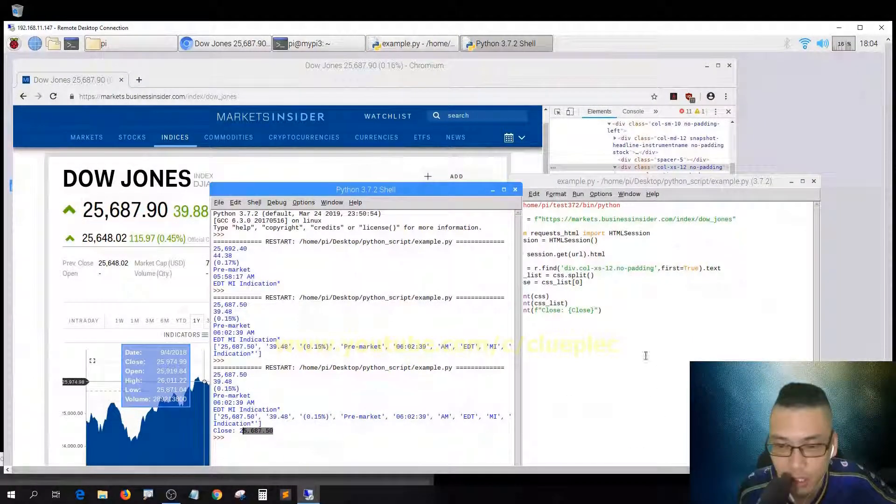
left_click_drag(365, 189, 247, 309)
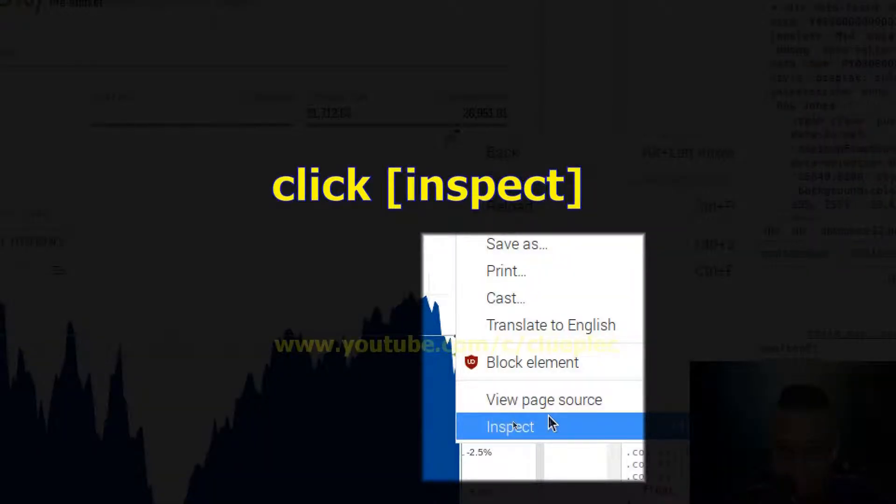
Inspect the Dow Jones 52-week price section's HTML in Chromium DevTools.
left_click(510, 426)
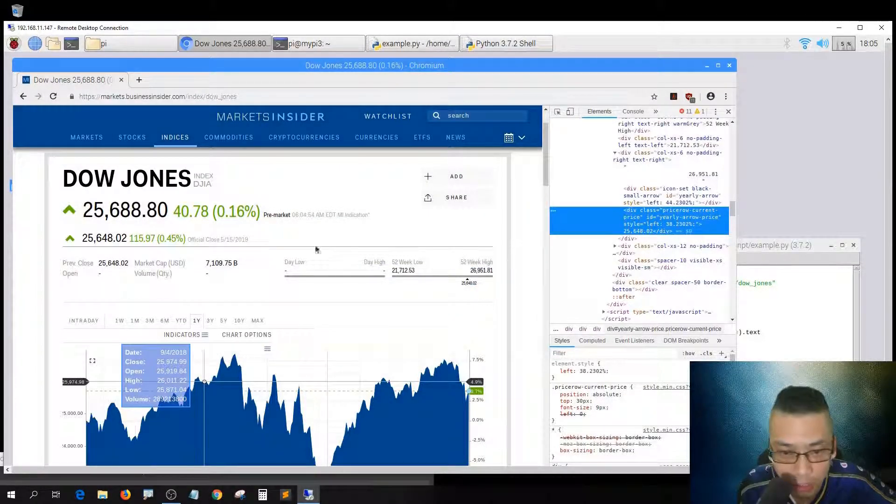
mouse_move(390, 297)
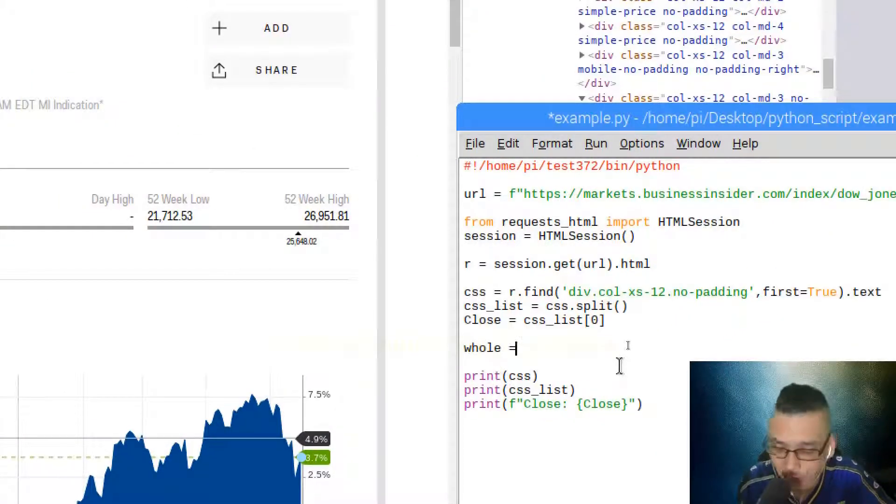
Capture r.find('div.row.price-row', first=True).text as whole, print it, and check Prev. Close output.
type("r")
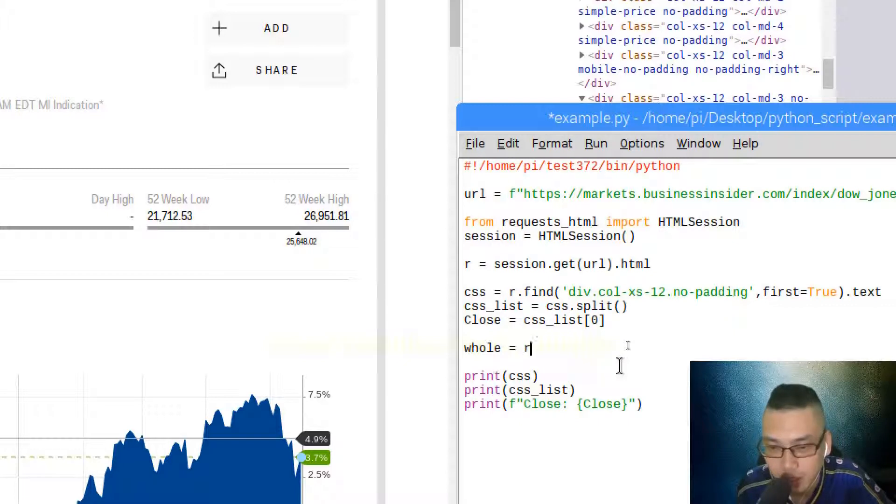
type(".find()")
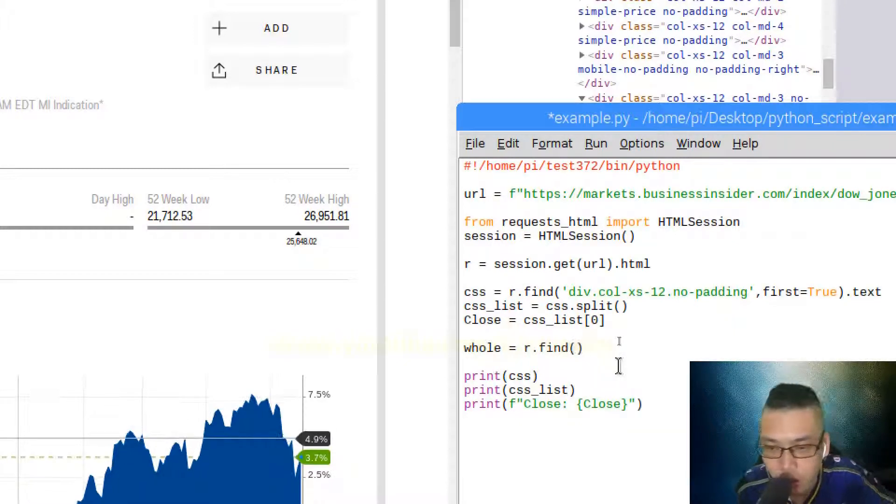
left_click_drag(519, 263, 650, 263)
type("'div.")
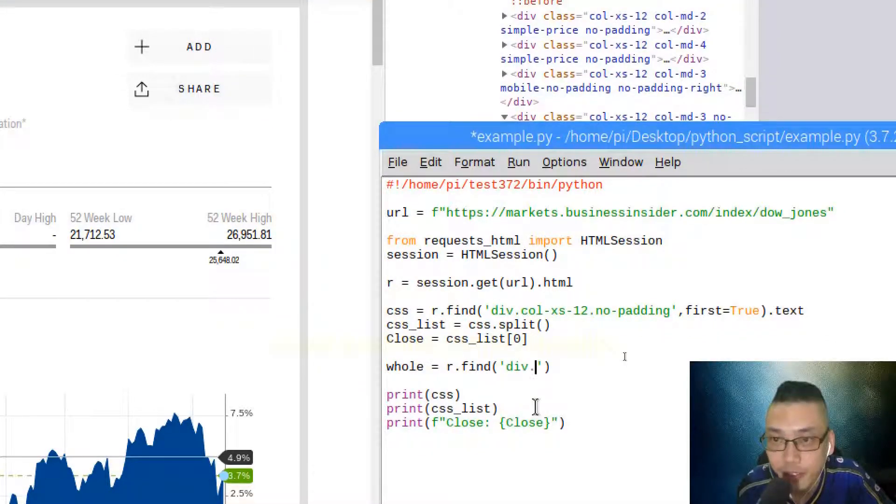
type("clas")
type("row")
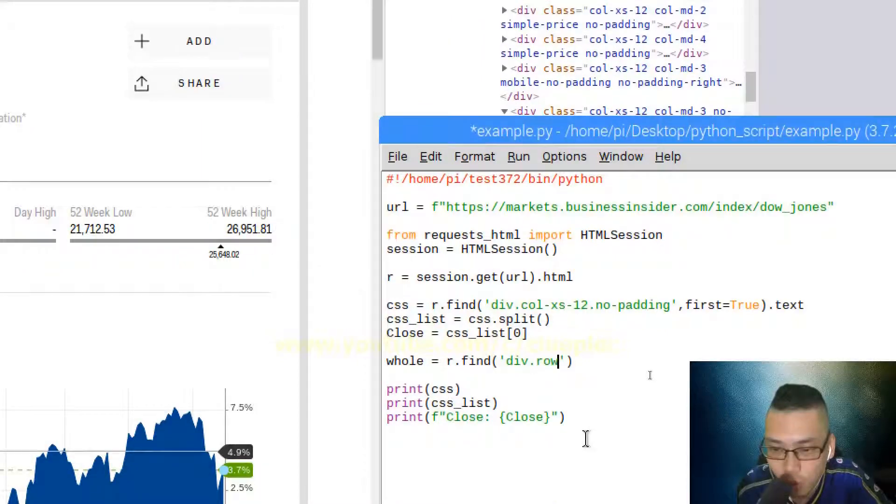
type(".price-")
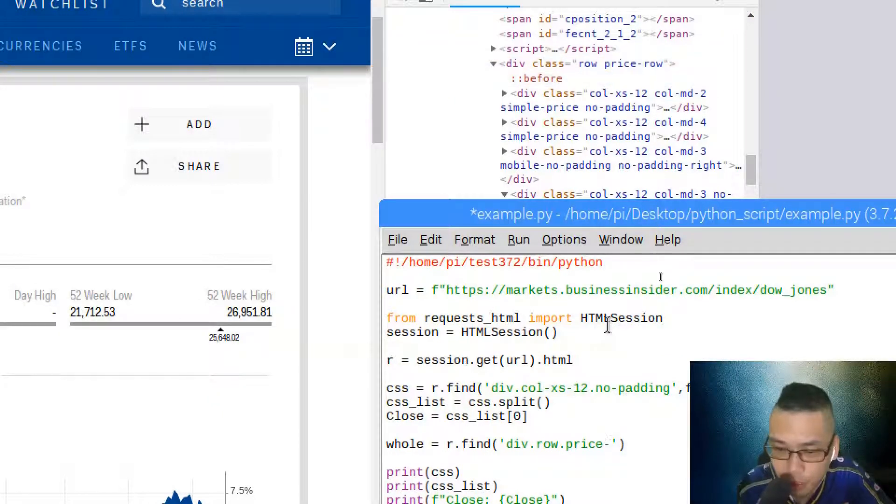
type("row")
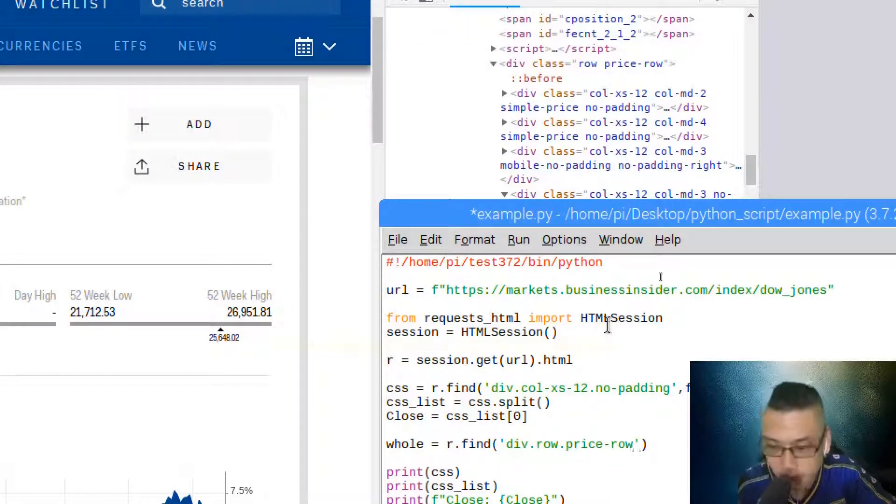
type(",first=True")
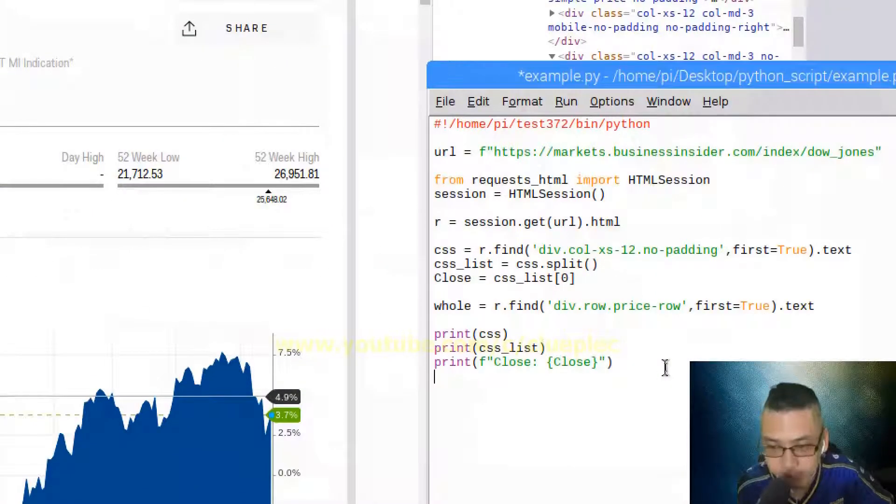
type("print(whol")
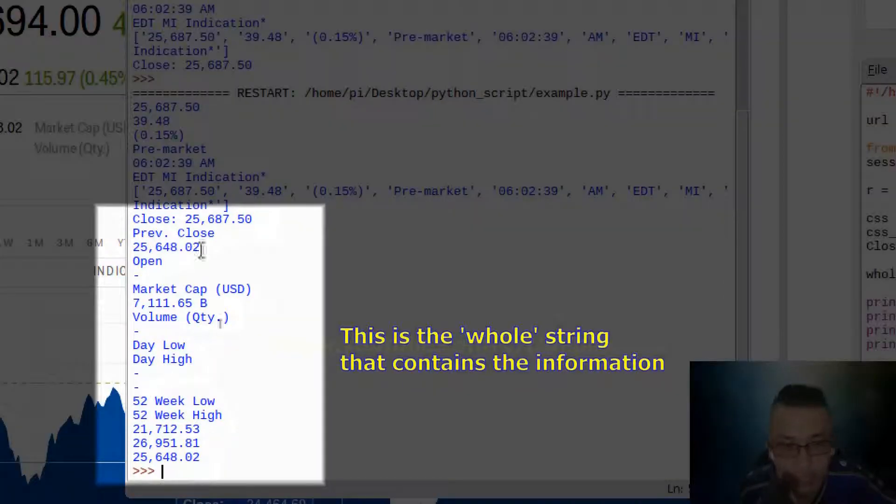
double_click(191, 219)
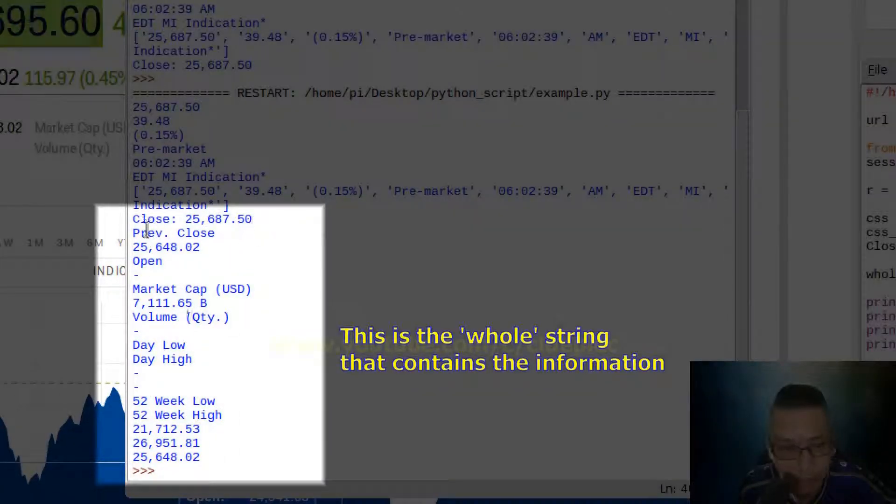
mouse_move(190, 376)
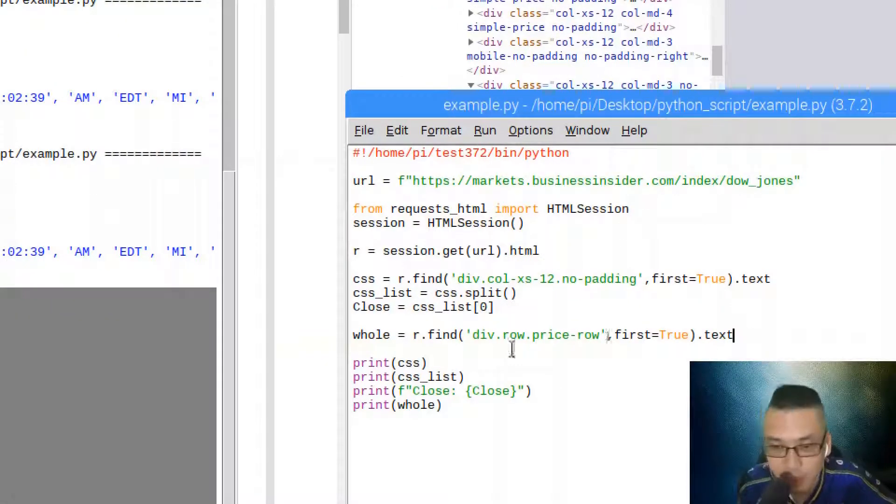
mouse_move(641, 320)
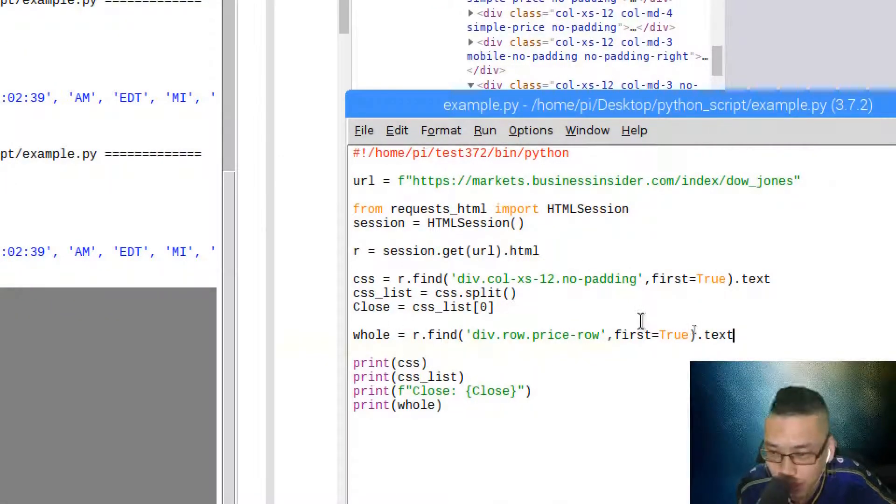
Split the whole price-row text with .split() and start running the script.
type(".split()")
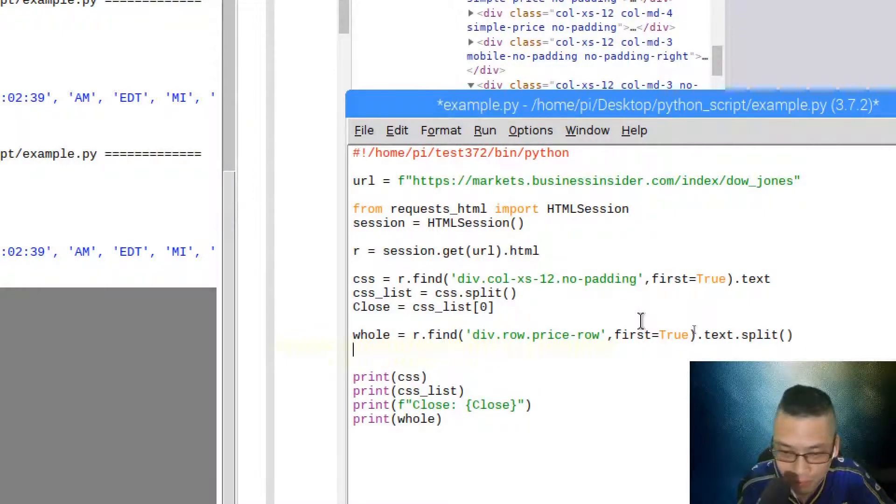
type("whole_")
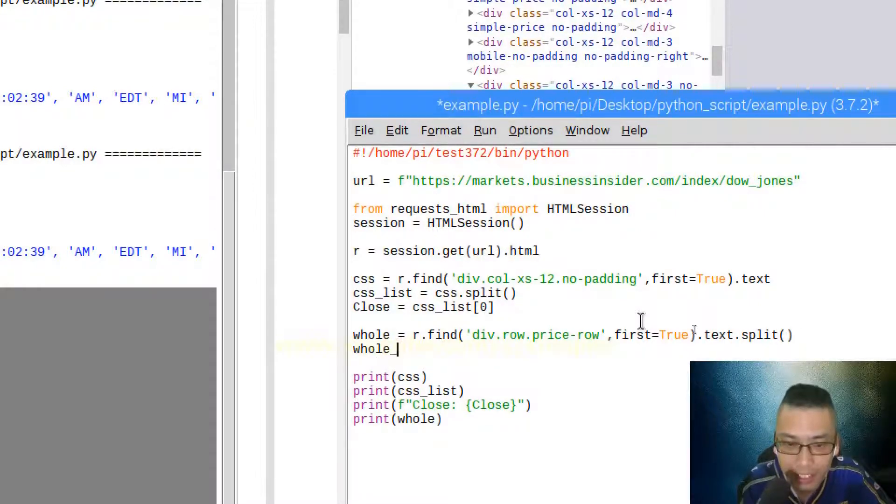
type("list =")
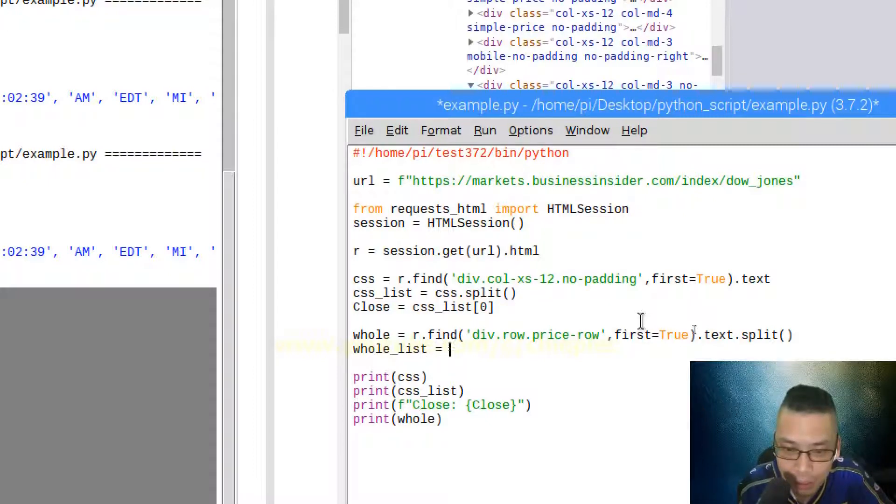
type("whole.split()")
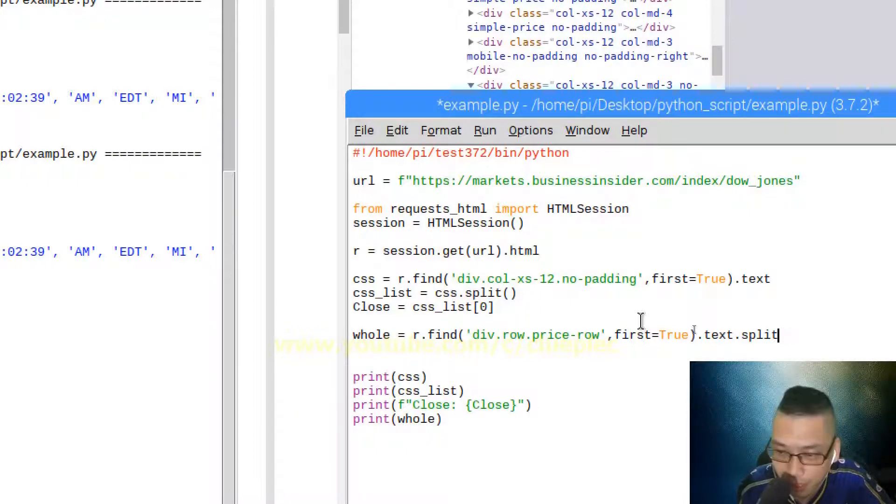
key("BackSpace")
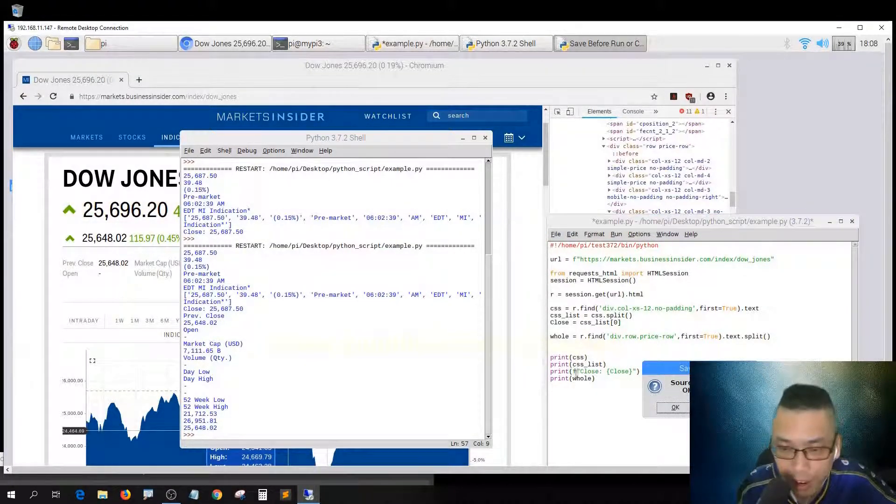
left_click(676, 407)
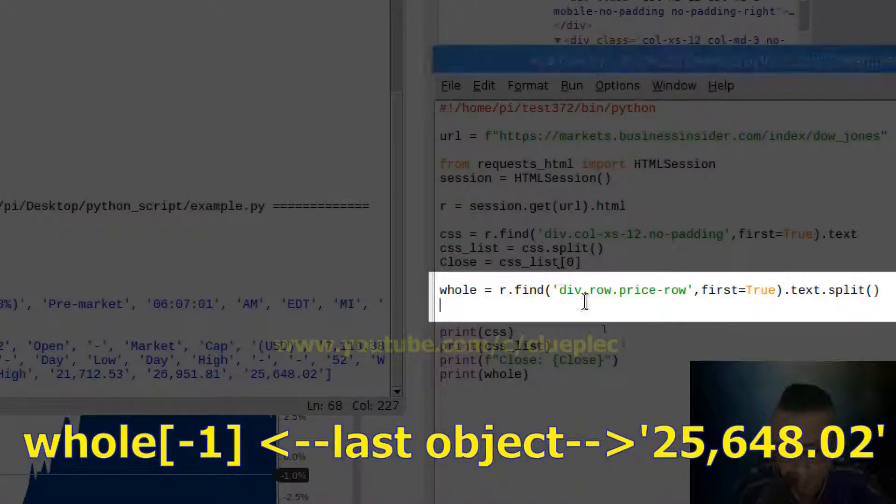
Set Open = whole[-1] and add print(f"Previous Open: {Open}").
type("Open = whole[-")
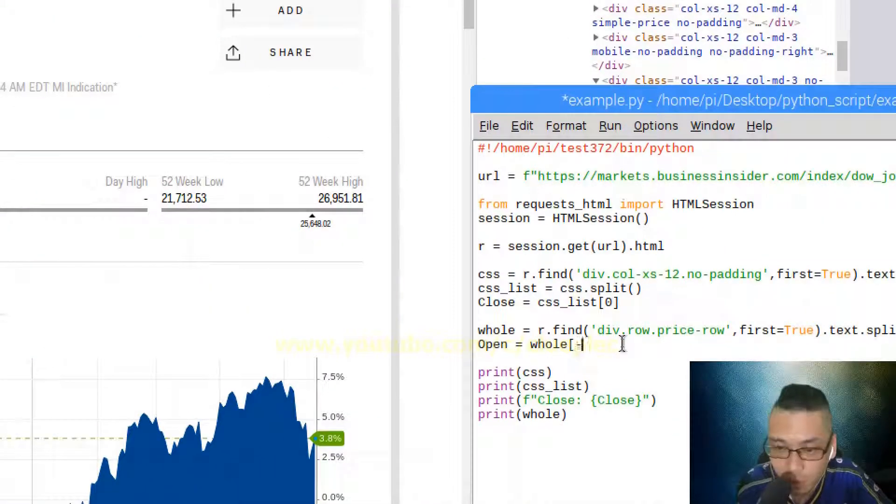
type("1]")
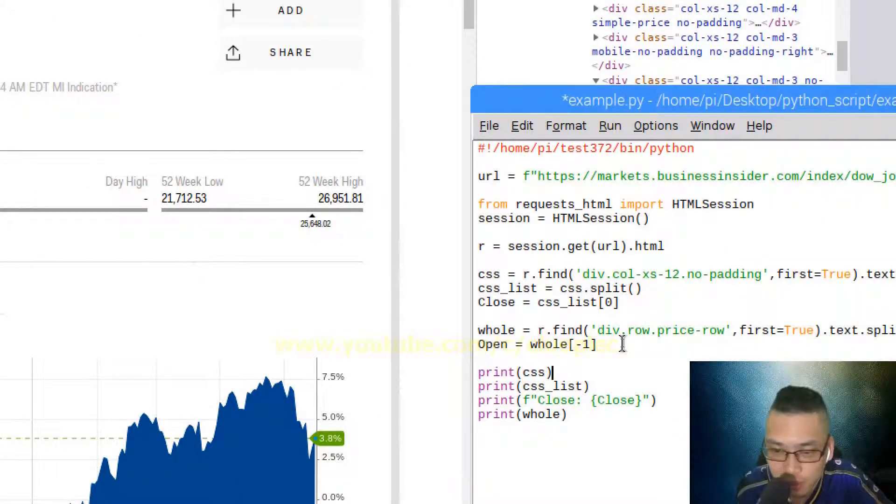
type("print(f\"Previous")
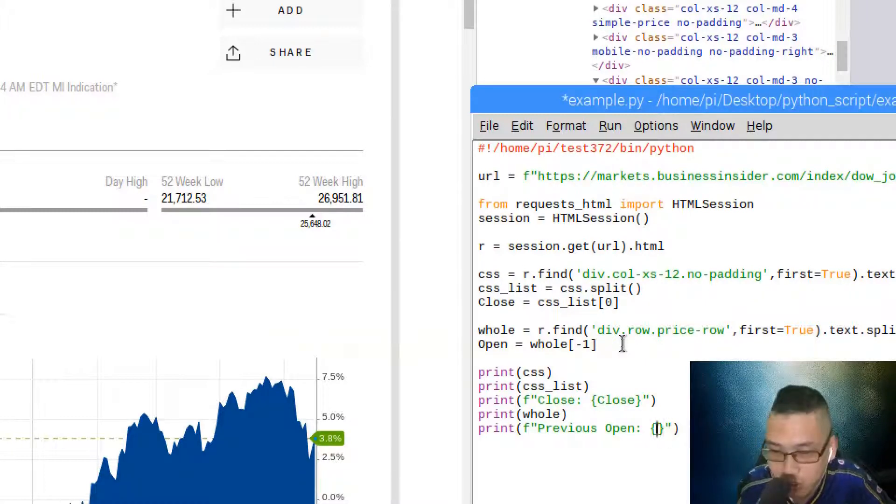
type("Open")
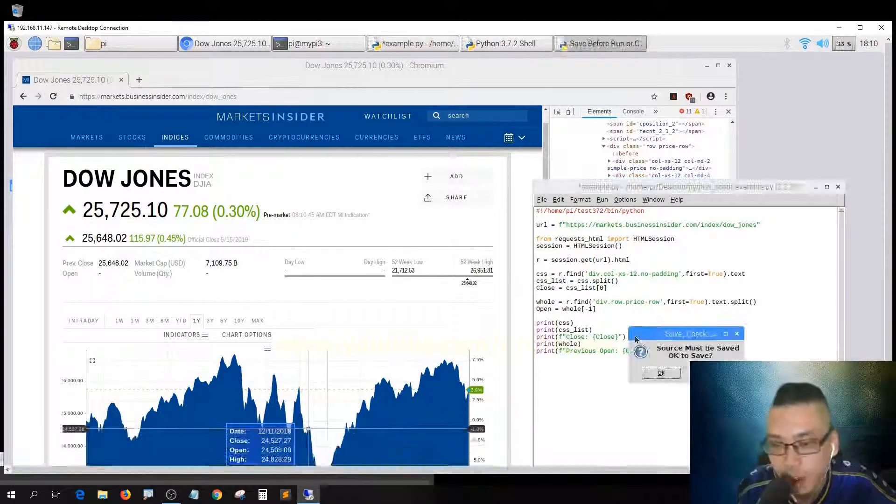
Confirm saving so the script runs and prints Previous Open: 25,648.02.
left_click(662, 373)
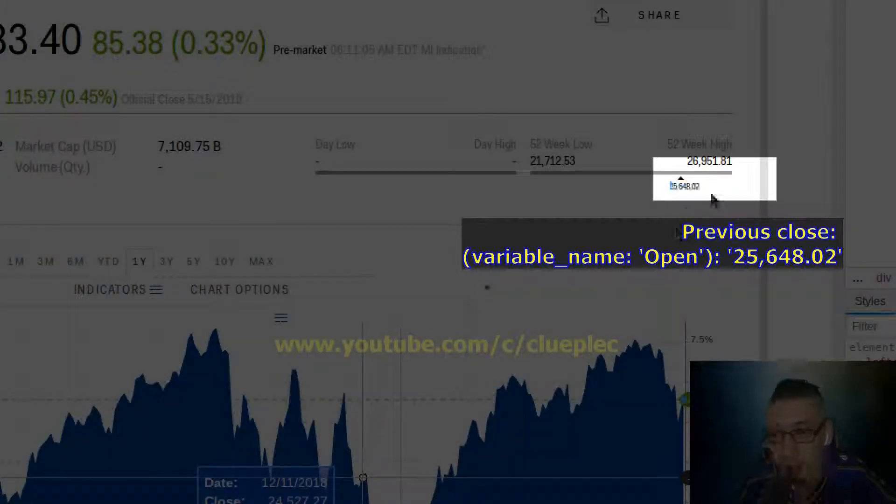
mouse_move(577, 160)
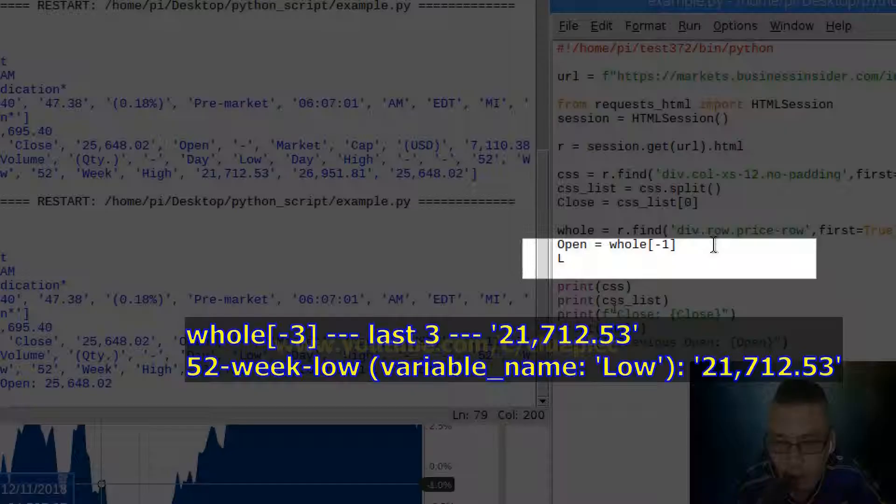
Assign Low = whole[-3] below the Open line to hold the 52-week low.
type("ow =")
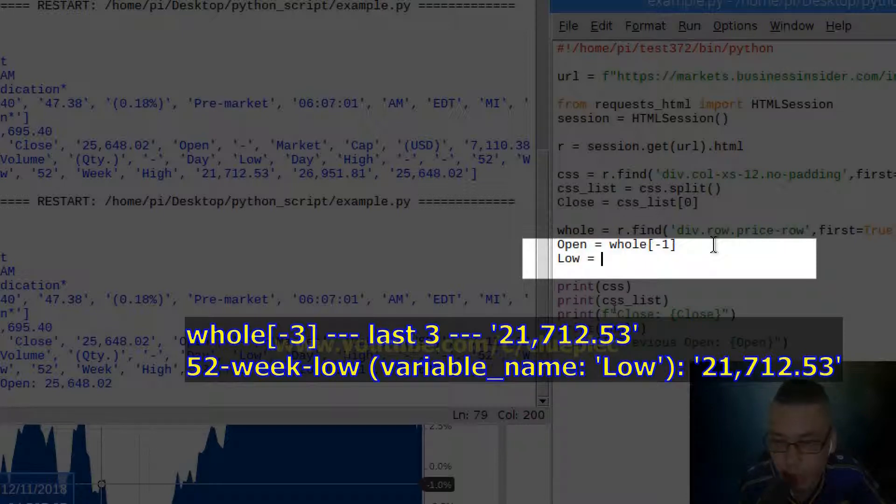
type("whole[")
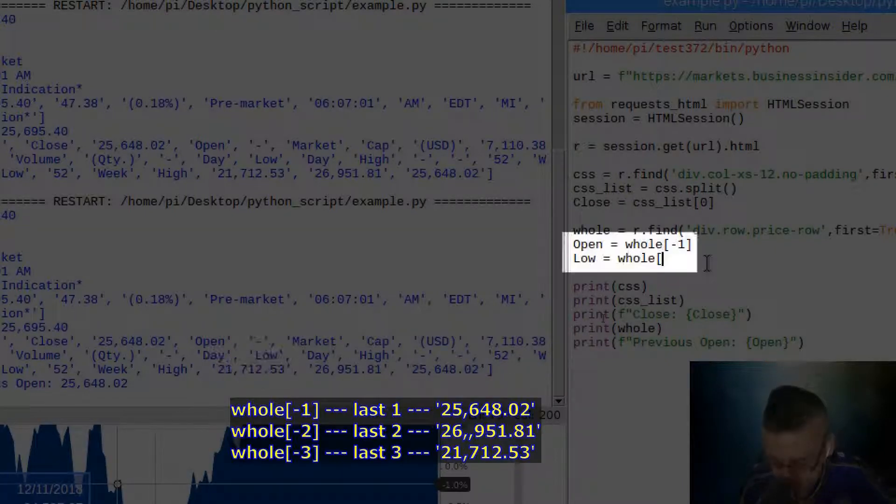
type("-3]")
left_click(735, 356)
type("print(f\"Low: {Low}\")")
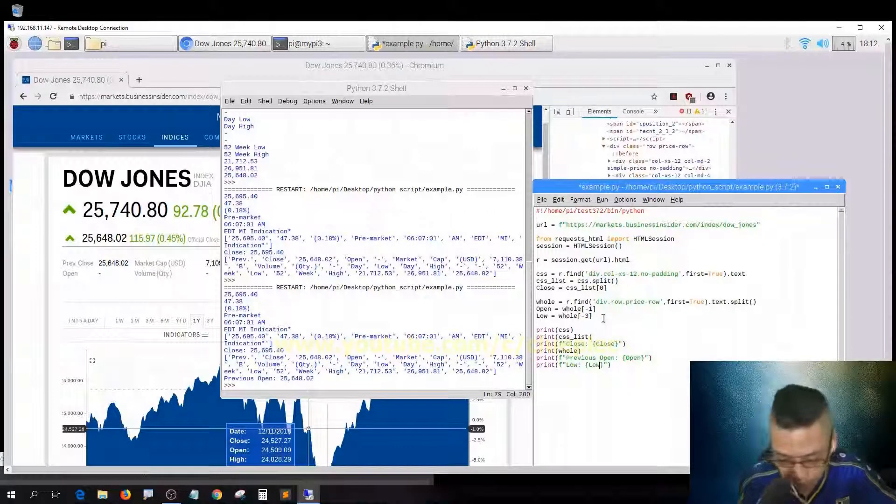
Save and rerun example.py, then select the 52 Week Low figure in Chromium.
key("F5")
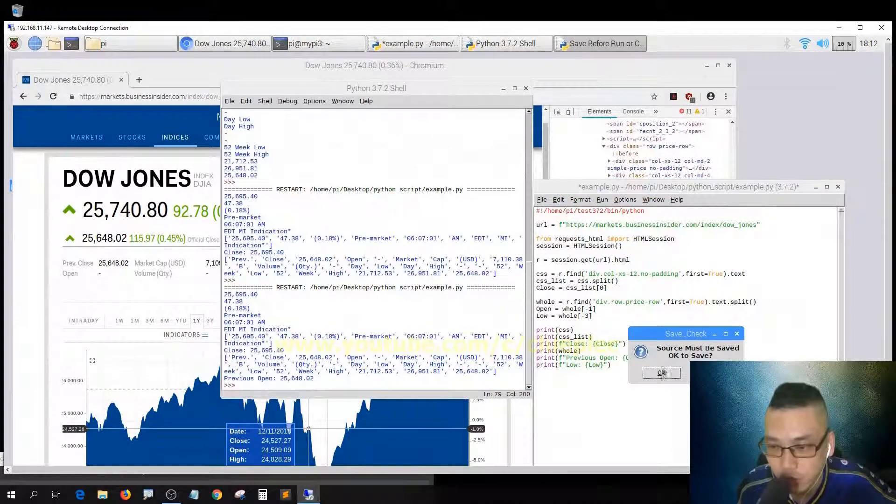
left_click(661, 373)
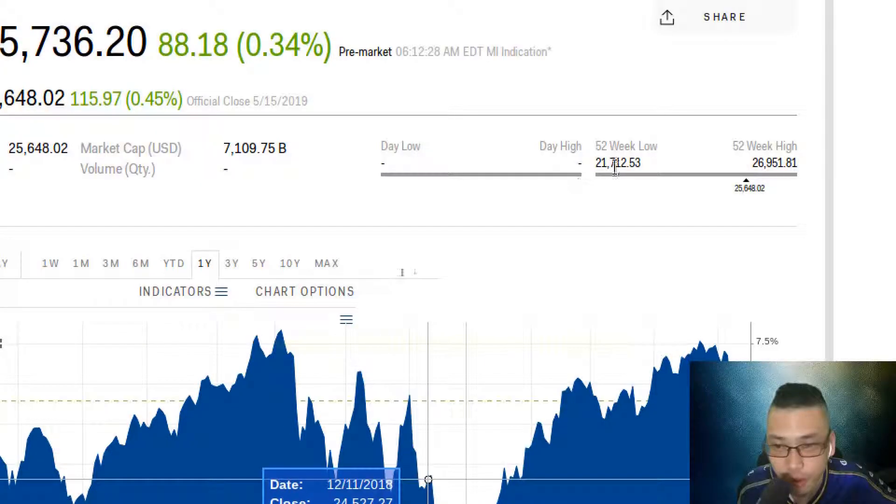
double_click(618, 163)
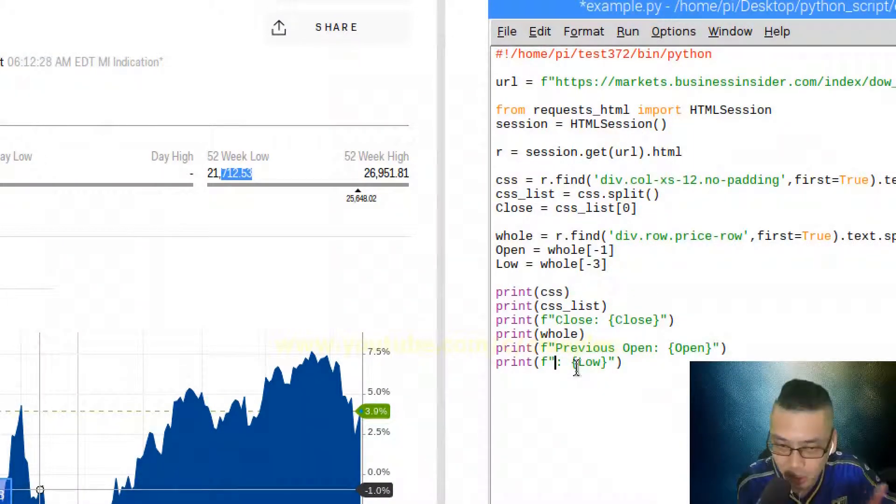
mouse_move(283, 240)
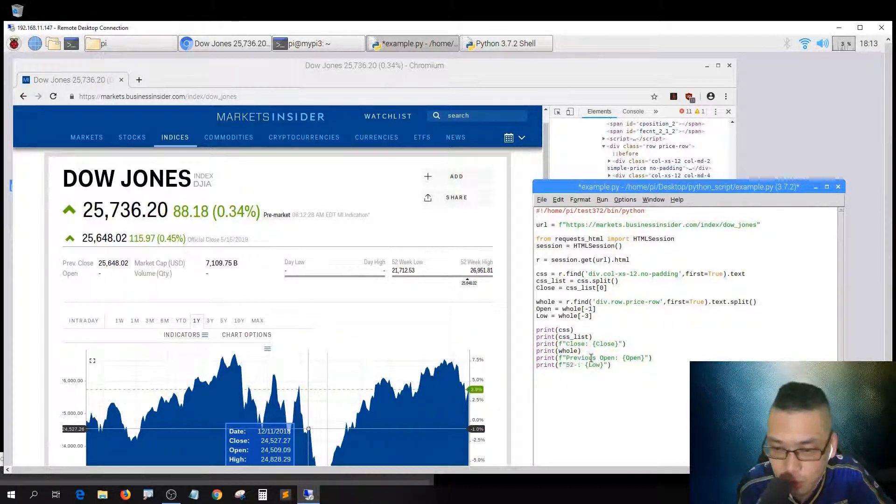
Label the last print line '52-week Low' and check the page's 52 Week Low value.
type("52-week Lo")
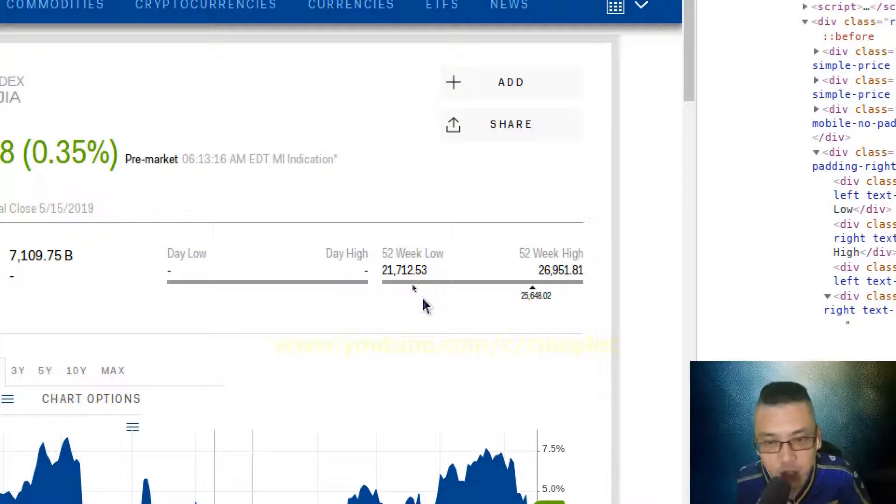
double_click(406, 271)
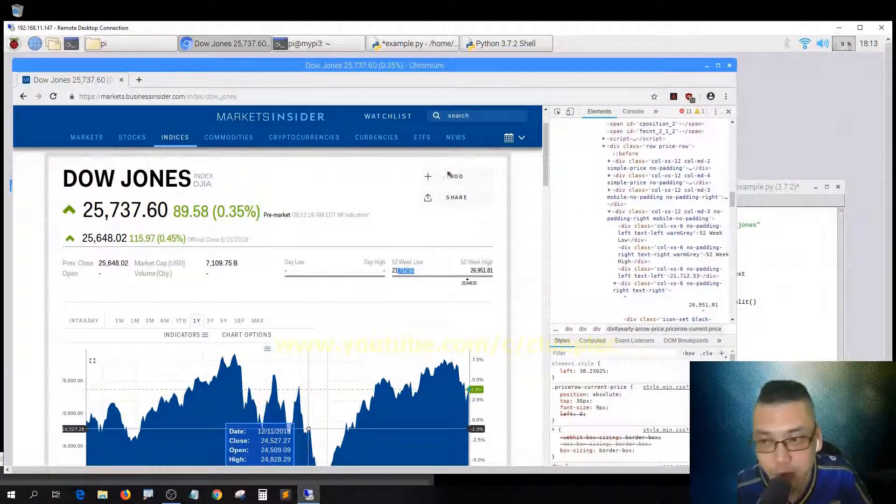
left_click(506, 43)
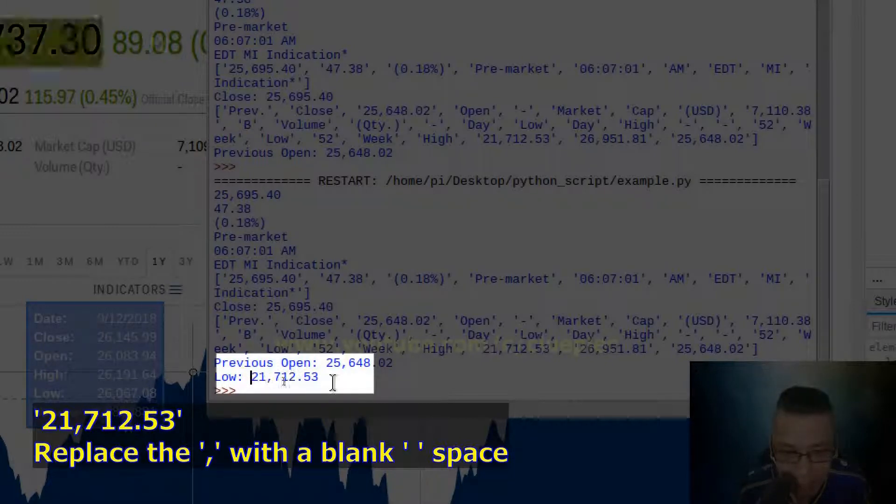
Enter 21712.53 at the shell prompt to see the value without a comma.
type("21712")
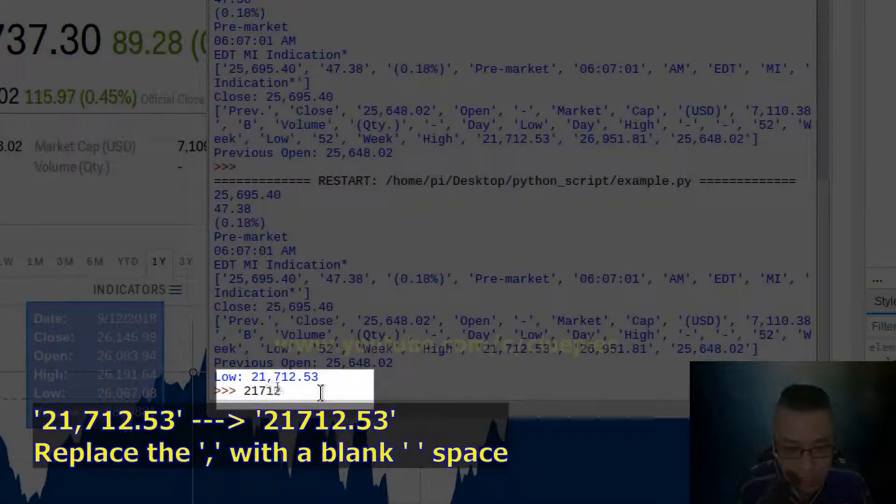
type(".53")
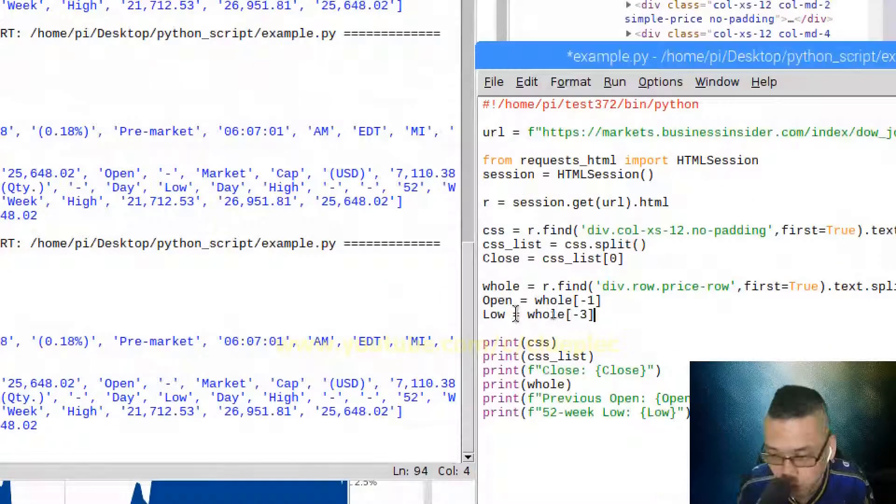
Change the Low line to float(whole[-3].replace(',','')) to strip commas and convert.
type(".replace(',','")
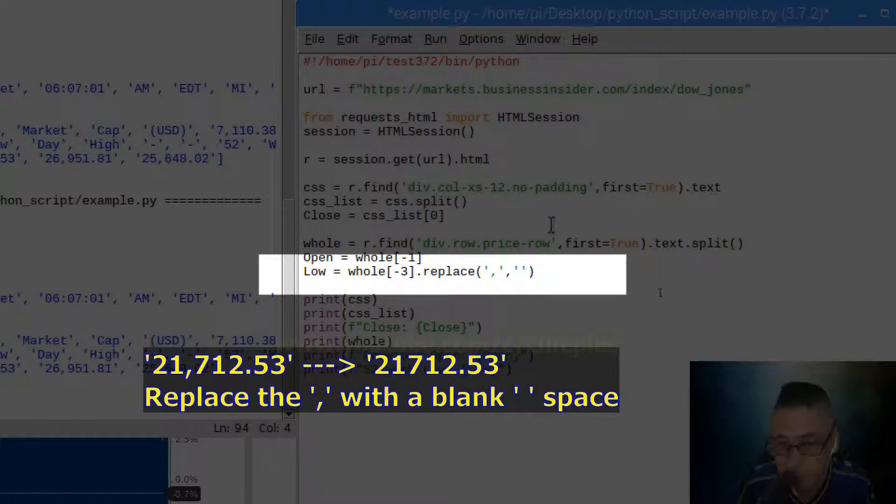
type("float(")
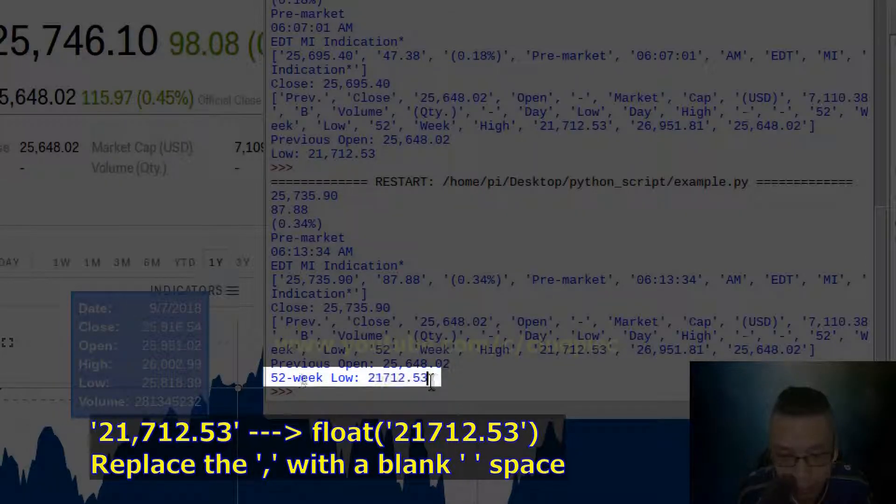
Select the printed 21712.53 in the shell output to confirm the comma-free Low value.
double_click(396, 379)
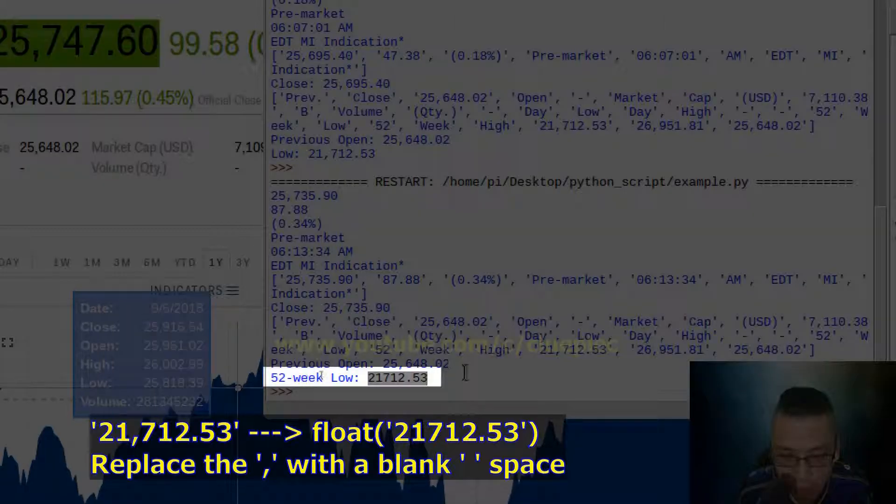